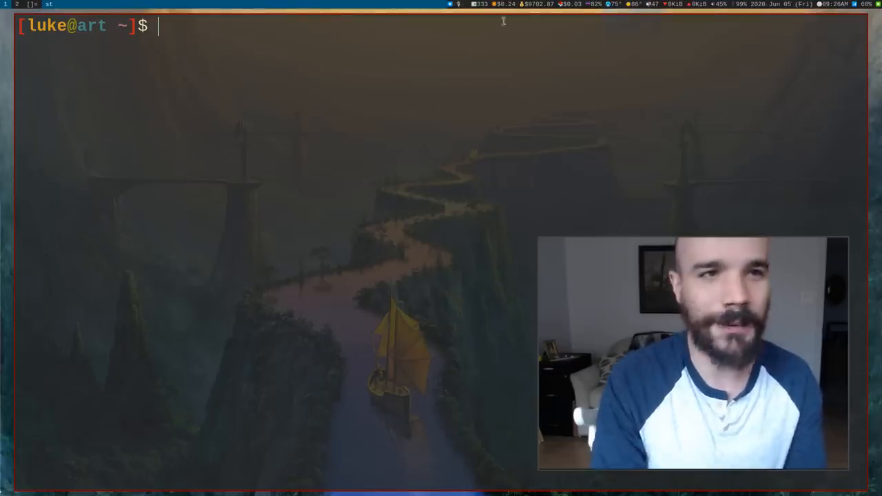
Print the date, then browse the FORMAT sequences in man date and quit
{"action": "type", "text": "date"}
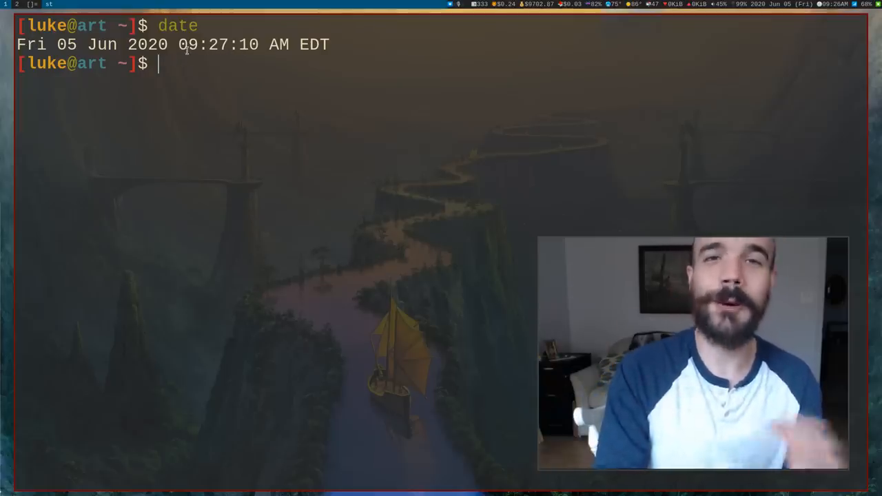
{"action": "type", "text": "ma"}
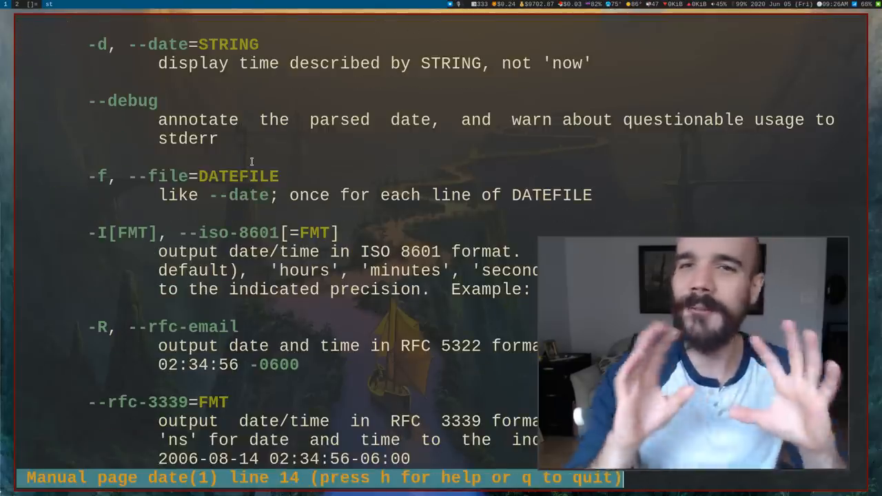
{"action": "scroll", "scroll_direction": "down", "scroll_amount": 3}
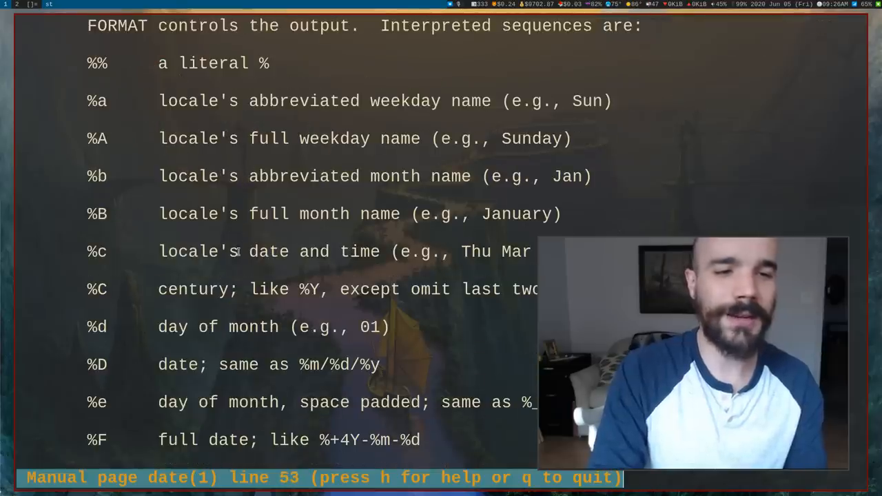
{"action": "scroll", "scroll_direction": "down", "scroll_amount": 3}
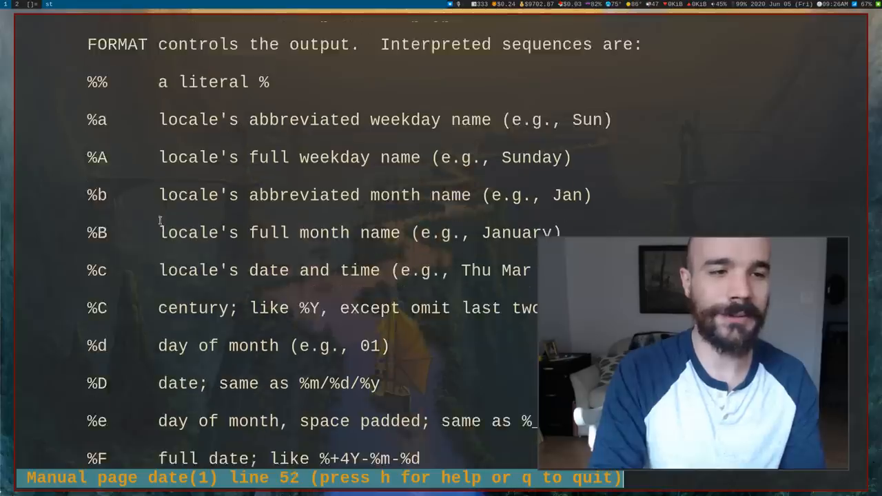
{"action": "scroll", "scroll_direction": "down", "scroll_amount": 3}
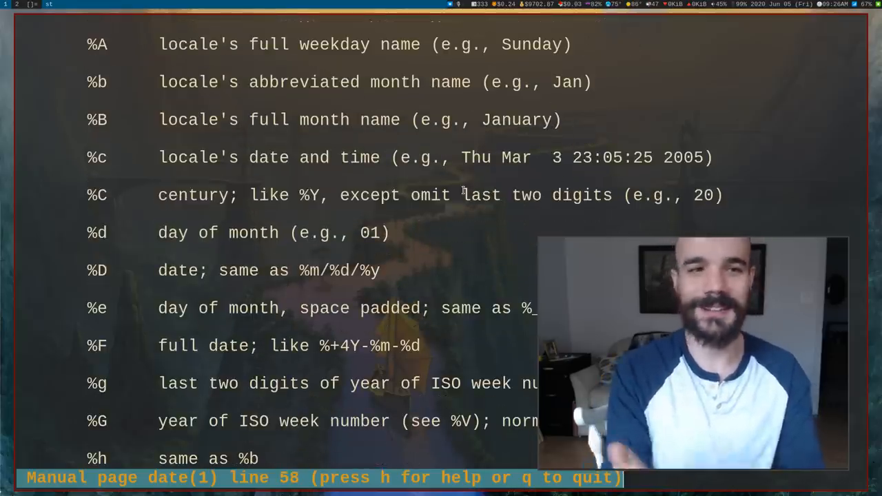
{"action": "key", "text": "q"}
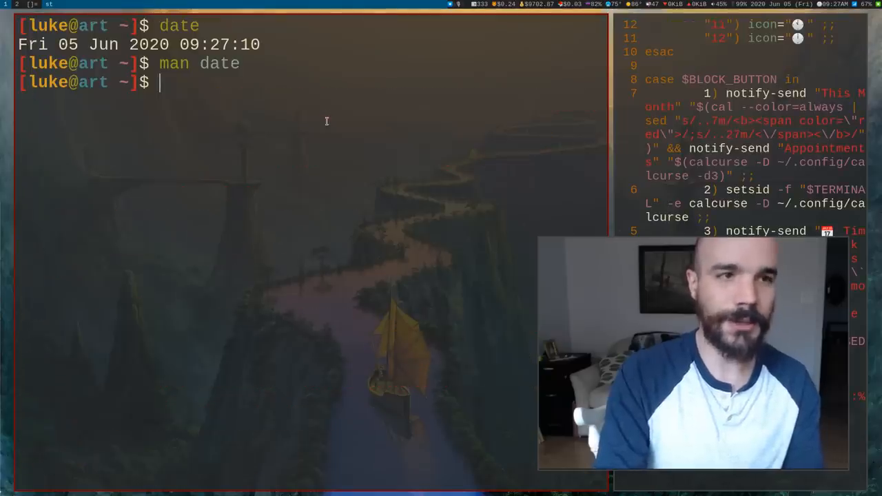
Print the date as "+%Y %b %d (%a) $icon%I:%M%p", then clear the screen
{"action": "type", "text": "date \"+%Y %b %d (%a) $icon%I:%M%p\""}
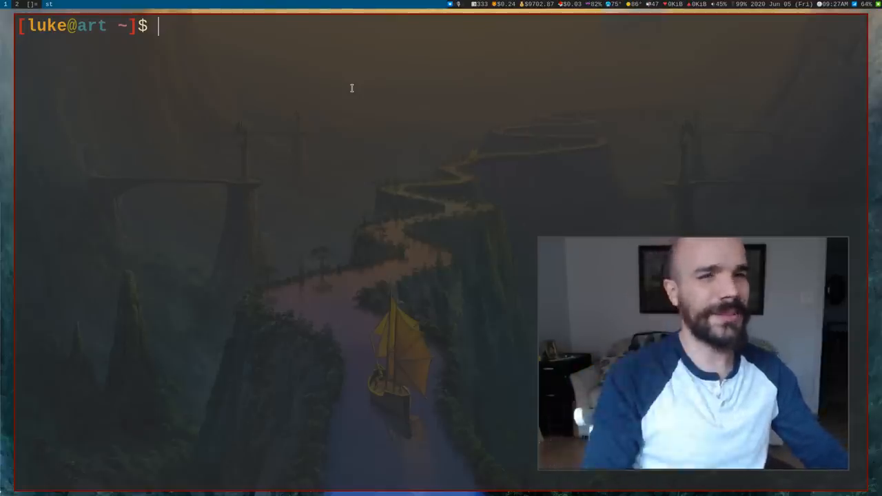
{"action": "type", "text": "cal"}
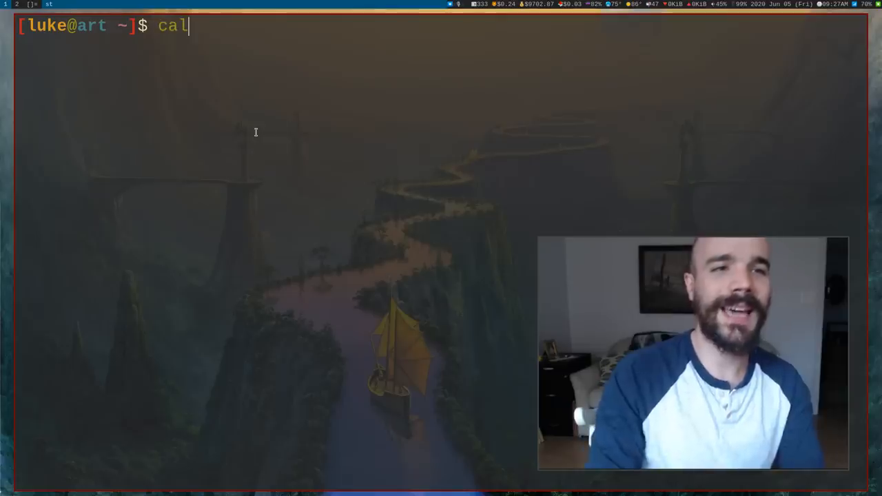
{"action": "type", "text": "\" \""}
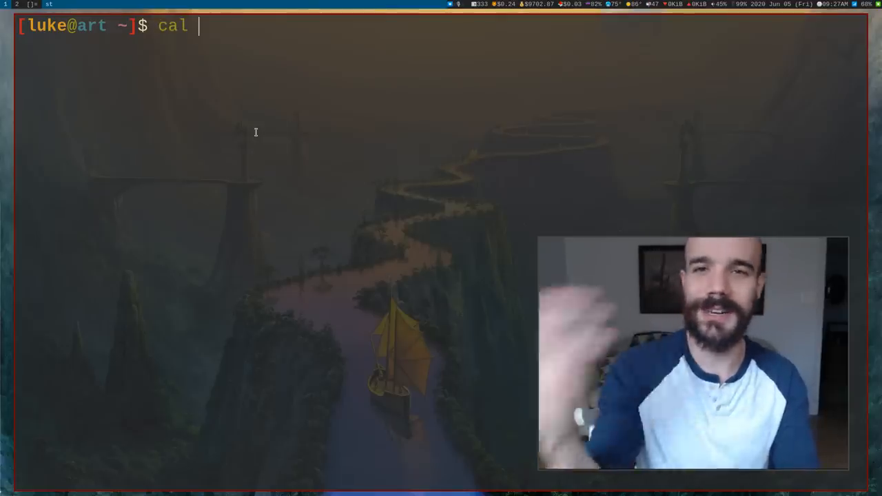
{"action": "type", "text": "j"}
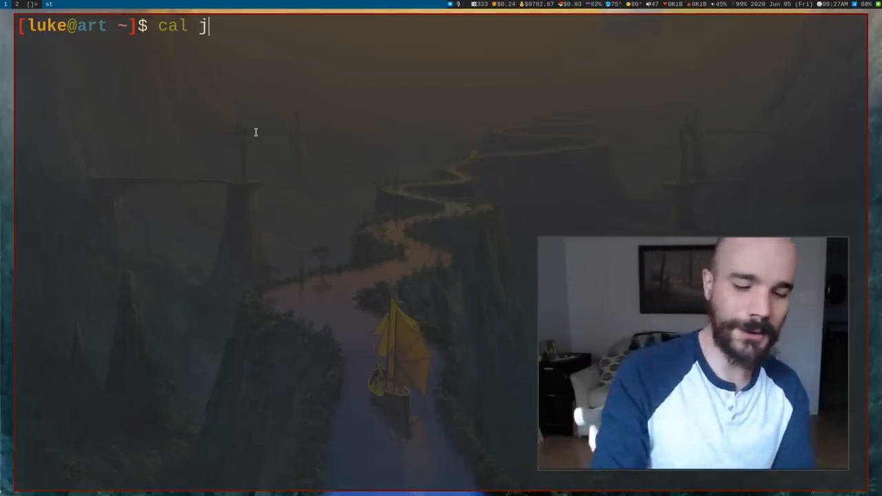
{"action": "type", "text": "une"}
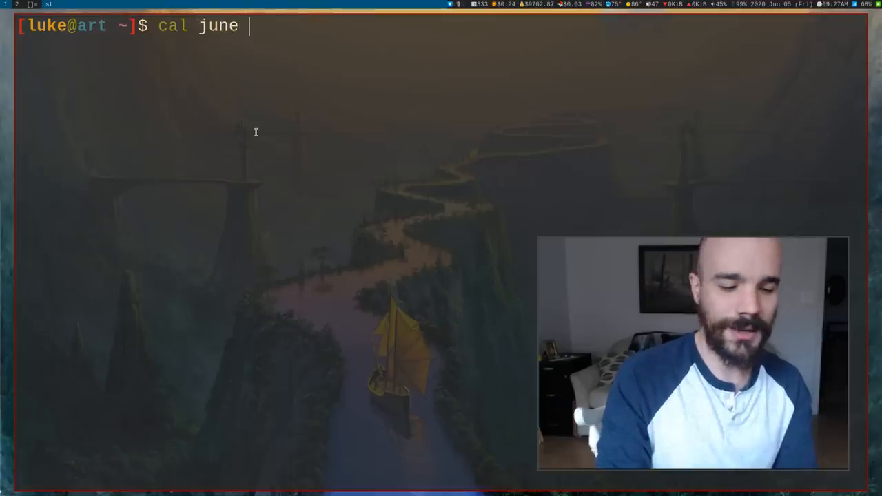
{"action": "type", "text": "54"}
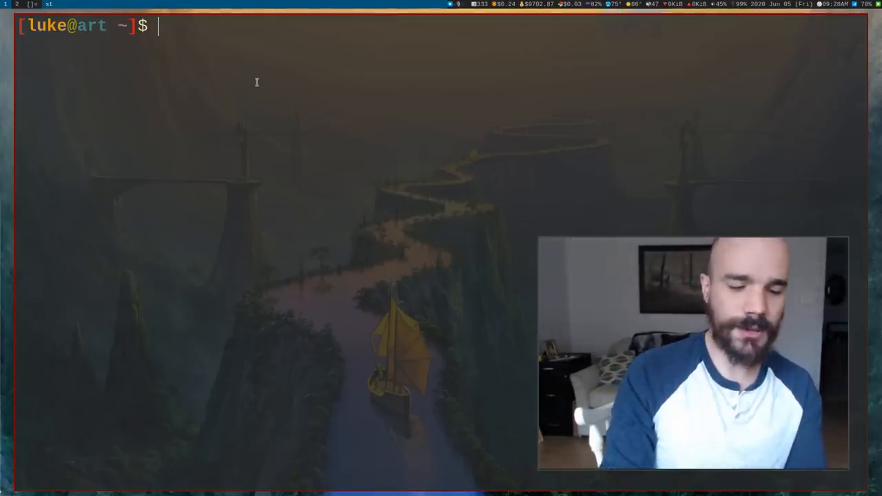
{"action": "type", "text": "df"}
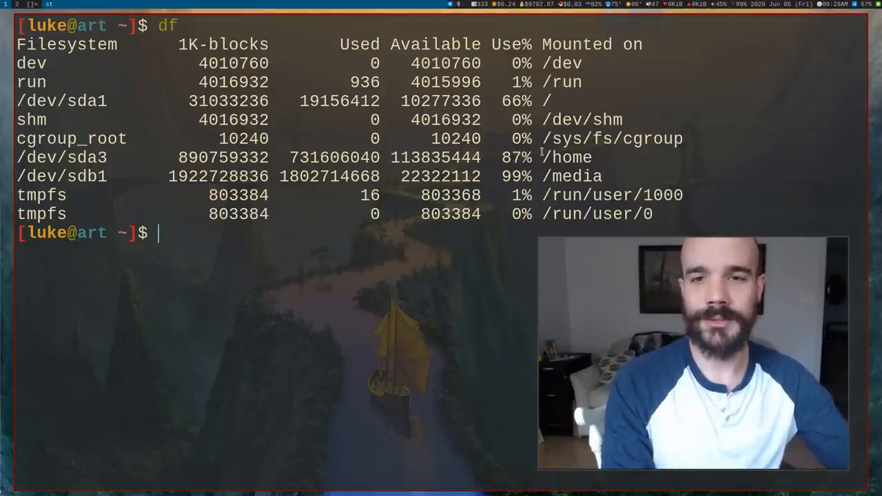
{"action": "double_click", "coordinate": [567, 157]}
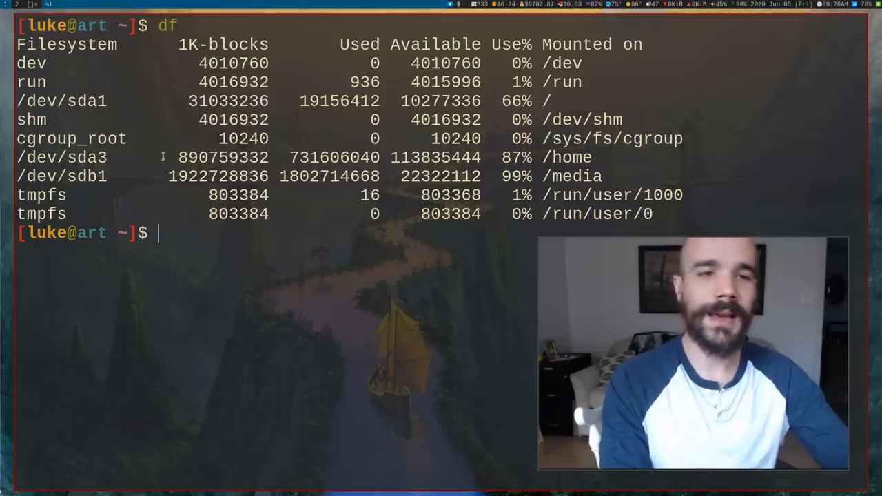
{"action": "left_click_drag", "start_coordinate": [181, 157], "coordinate": [458, 157]}
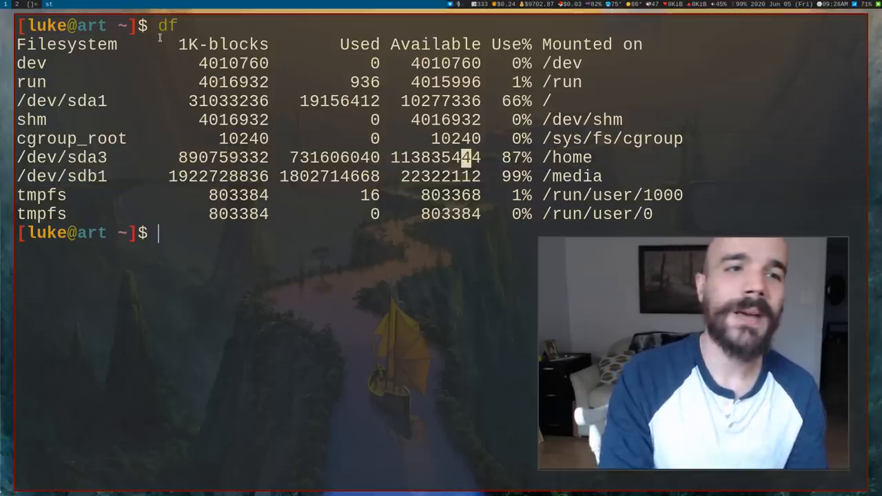
{"action": "type", "text": "df"}
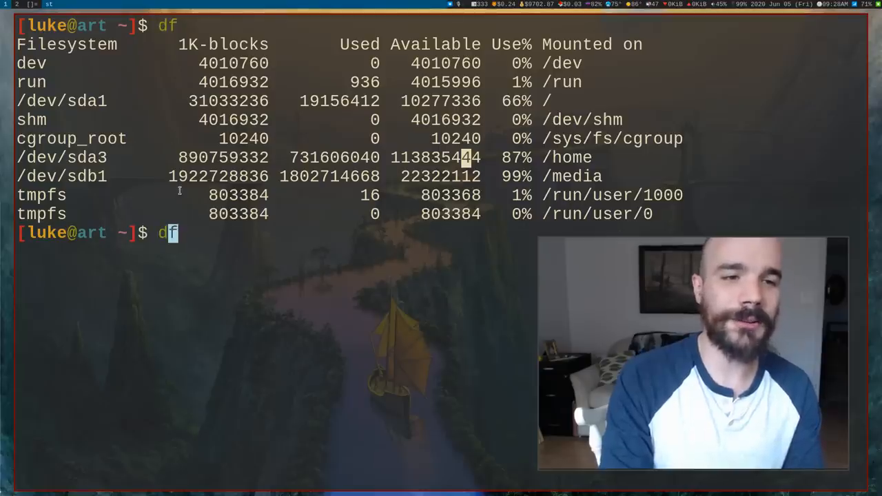
{"action": "type", "text": "-h"}
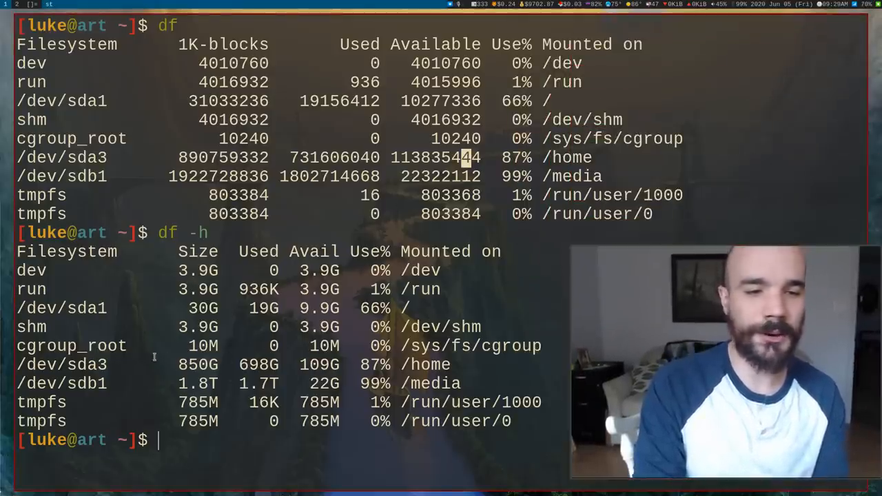
{"action": "double_click", "coordinate": [198, 364]}
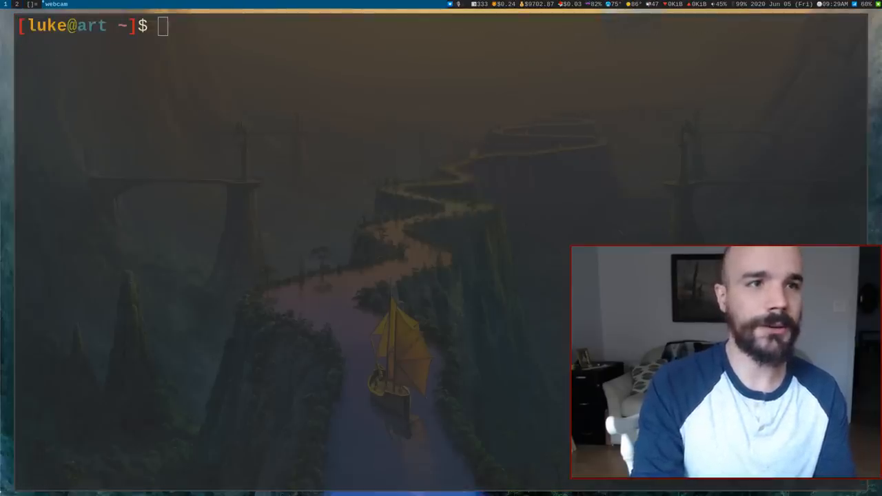
Start a bash subshell, list home files with ls, ls -l and ls -lh, then exit
{"action": "type", "text": "bash"}
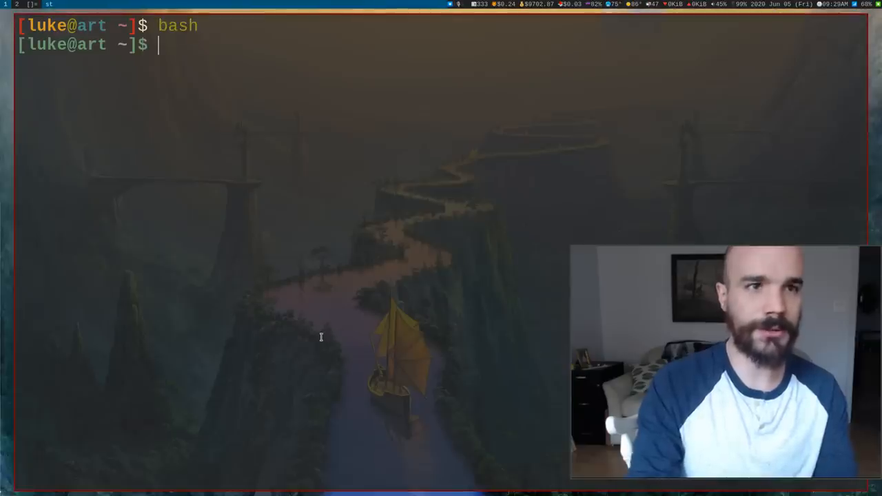
{"action": "type", "text": "ls -"}
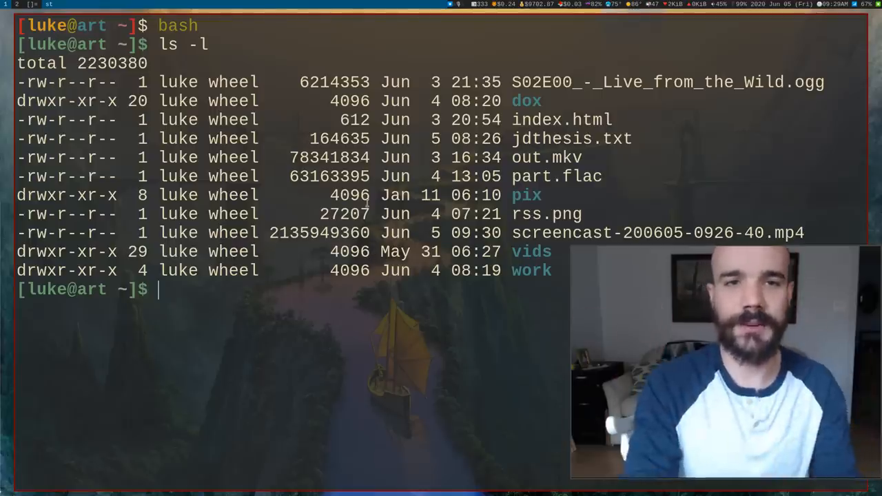
{"action": "type", "text": "ls -l"}
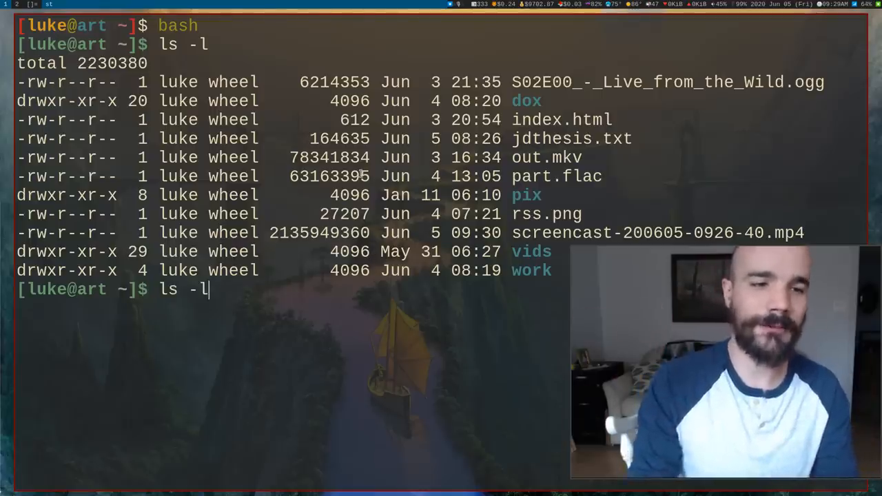
{"action": "type", "text": "h"}
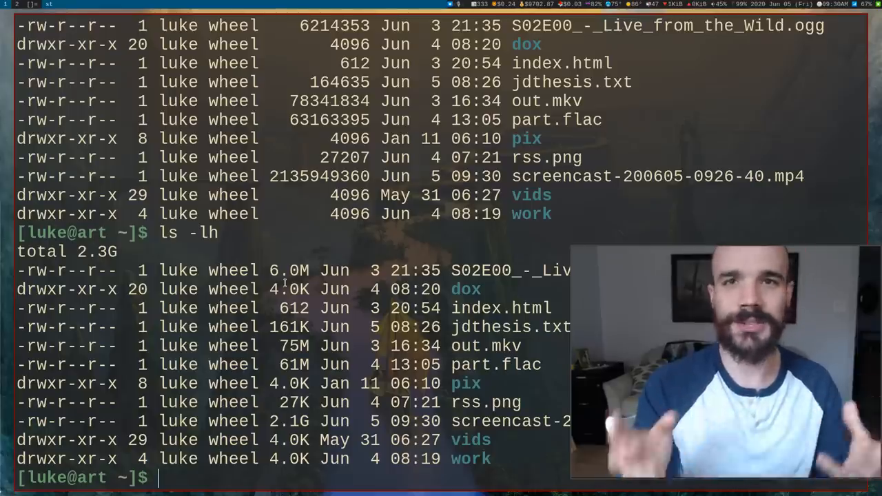
{"action": "type", "text": "exit"}
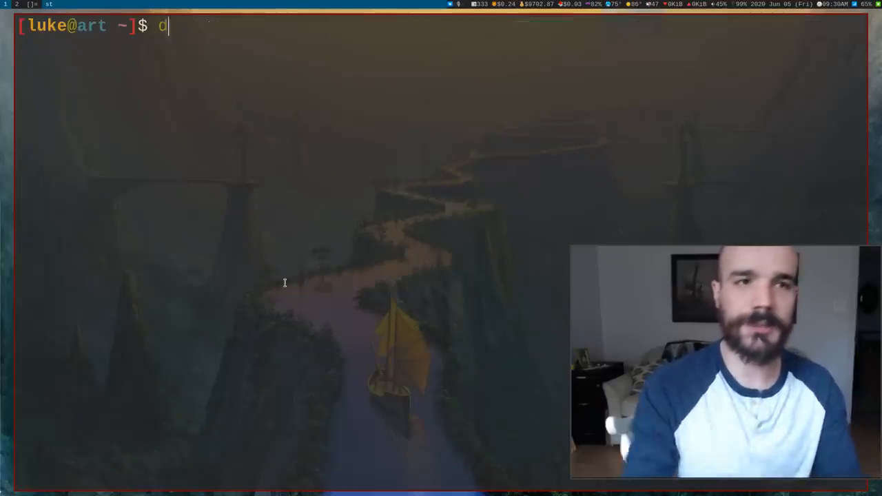
Show free disk space with df -h and measure the screencast video's usage (2.5G)
{"action": "type", "text": "df -h"}
{"action": "type", "text": "du"}
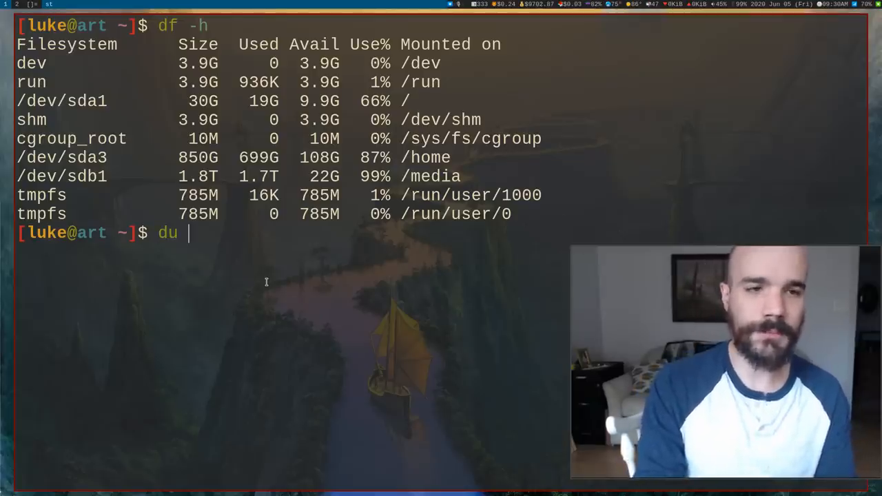
{"action": "type", "text": "sc"}
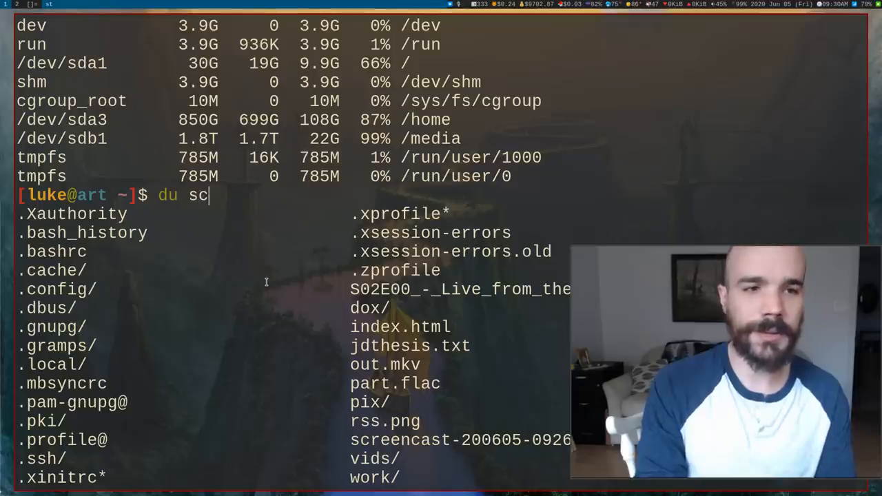
{"action": "key", "text": "Tab"}
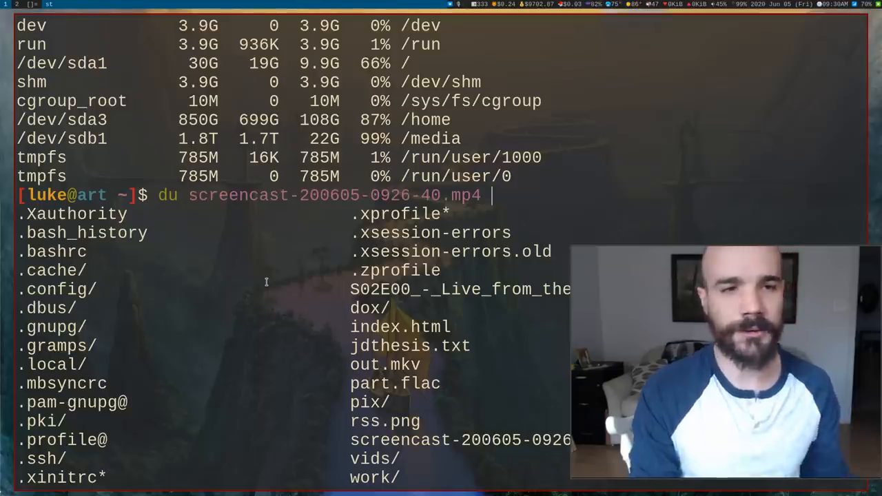
{"action": "key", "text": "Return"}
{"action": "type", "text": "du -h screencast-200605-0926-40.mp4"}
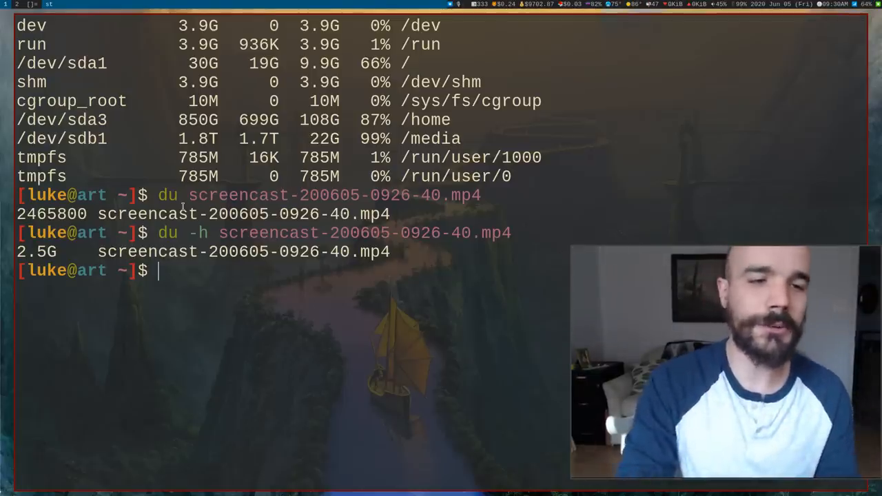
List files and measure the work folder's disk usage with du -h (2.3G)
{"action": "type", "text": "ls"}
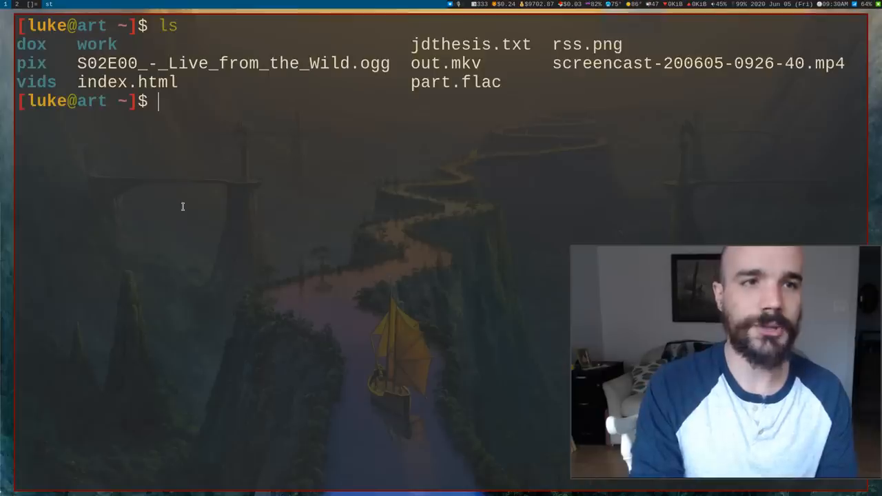
{"action": "type", "text": "du"}
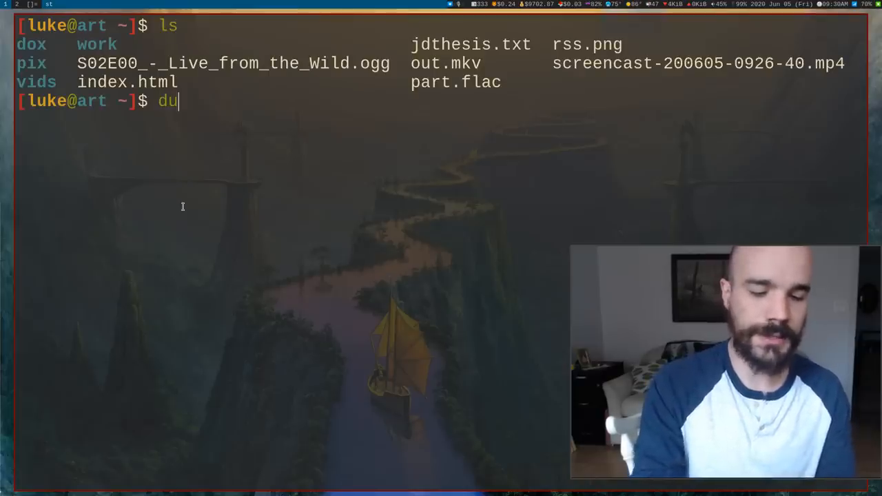
{"action": "type", "text": "-h"}
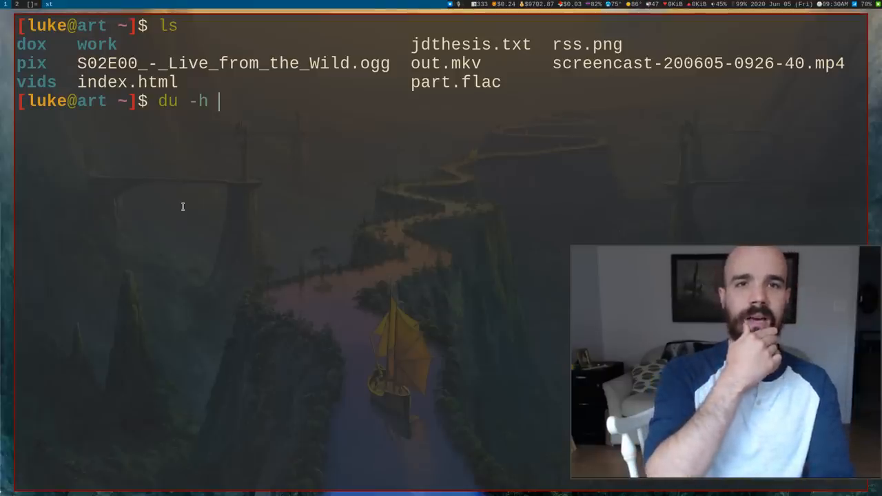
{"action": "type", "text": "work/"}
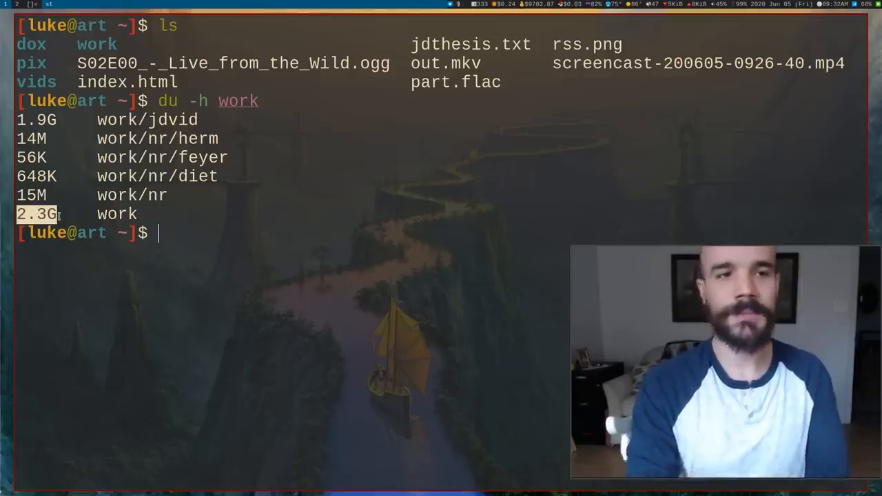
{"action": "type", "text": "du -h work"}
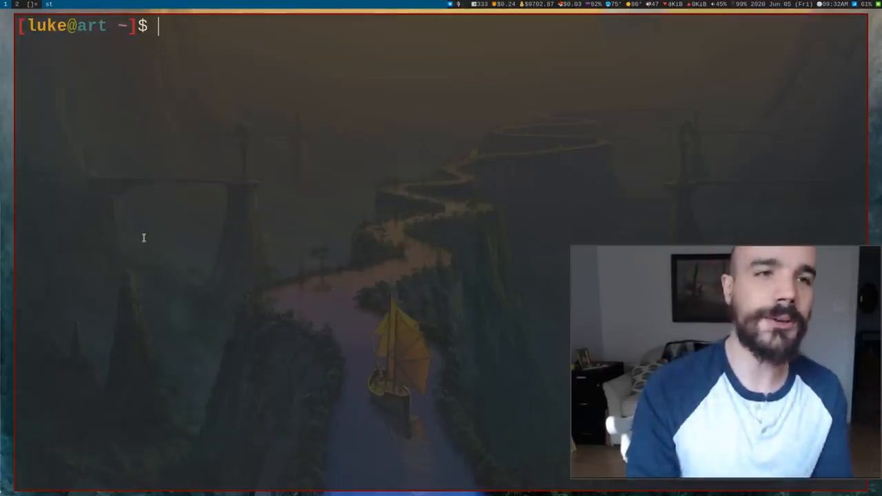
Run du -a and ps, browse the ps manual, then list all processes with ps ax
{"action": "type", "text": "du -a"}
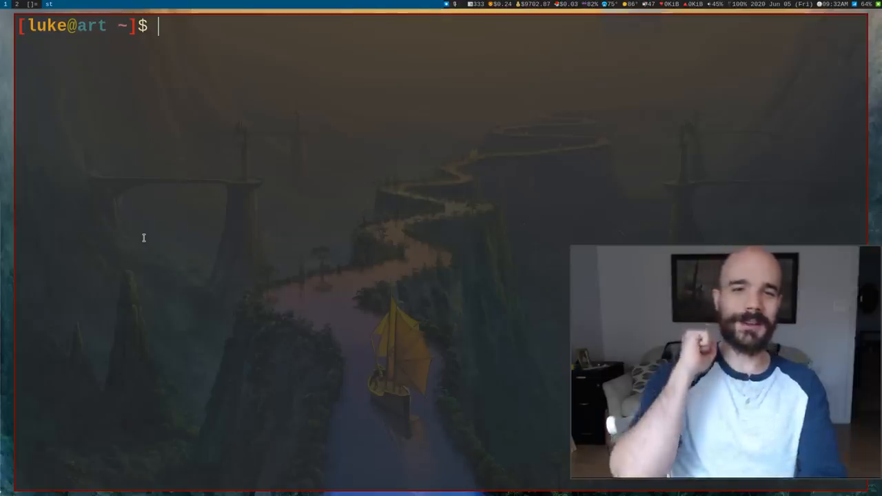
{"action": "type", "text": "ps"}
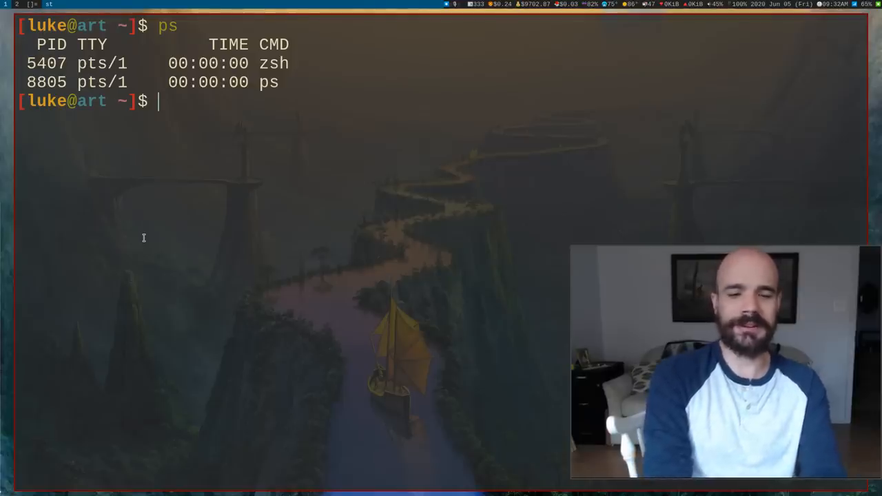
{"action": "type", "text": "ma"}
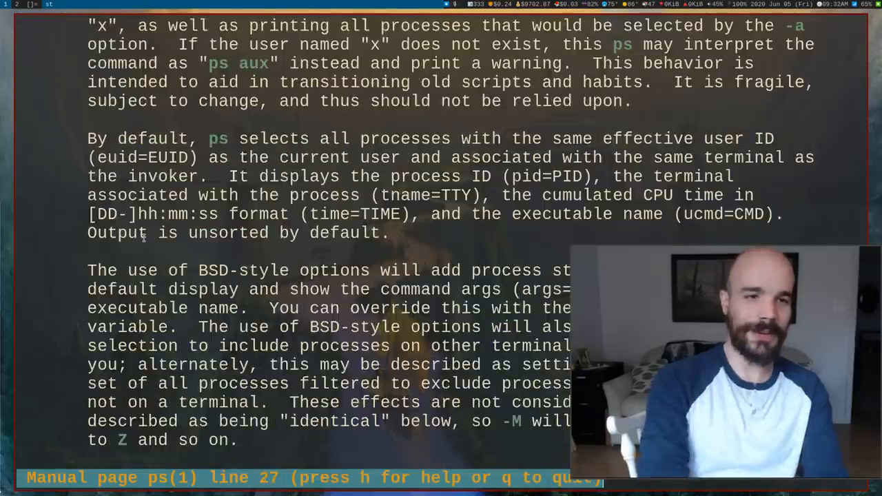
{"action": "scroll", "scroll_direction": "down", "scroll_amount": 3}
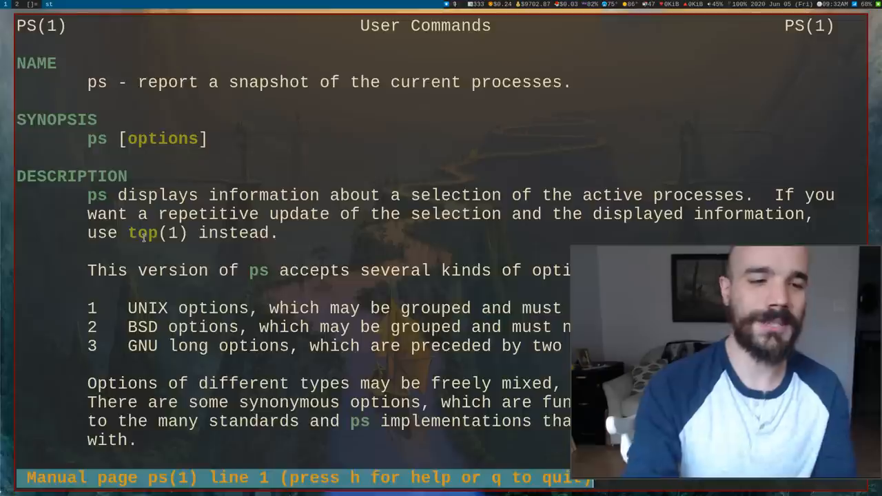
{"action": "key", "text": "q"}
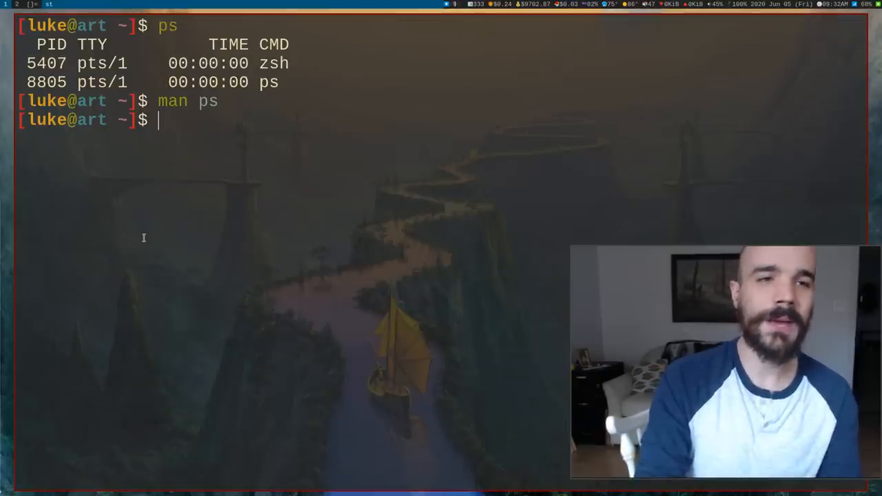
{"action": "type", "text": "ps"}
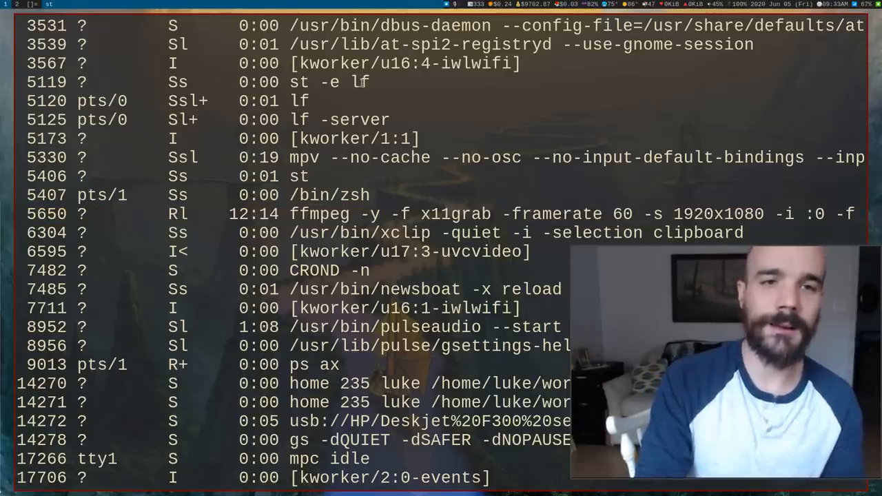
{"action": "double_click", "coordinate": [359, 82]}
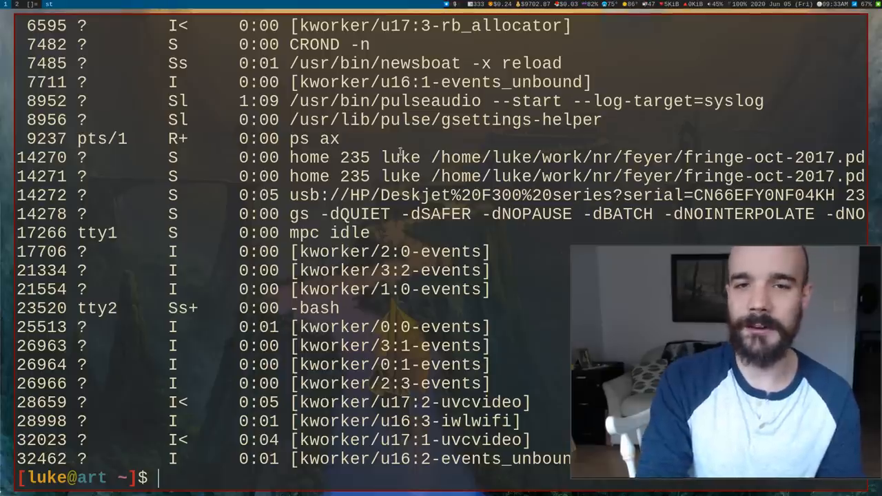
Page through the ps axc command-name process list in less, then quit
{"action": "type", "text": "ps ax"}
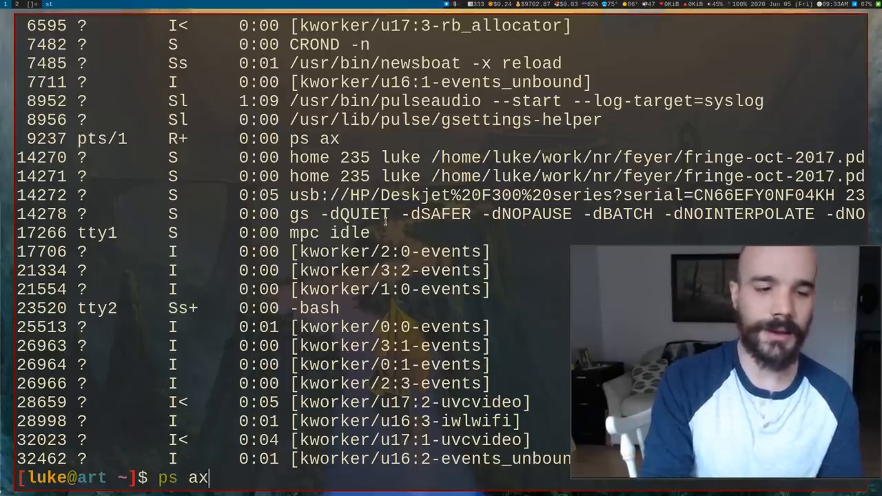
{"action": "key", "text": "Return"}
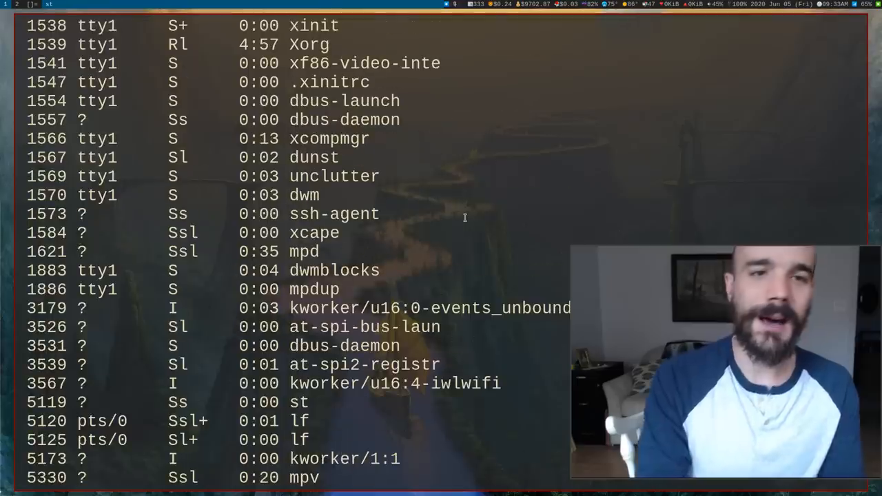
{"action": "type", "text": "ps ax"}
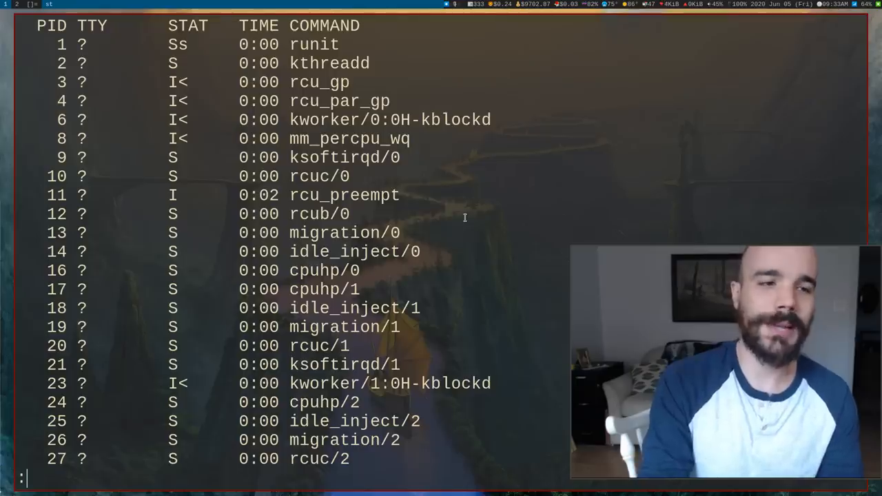
{"action": "scroll", "scroll_direction": "down", "scroll_amount": 3}
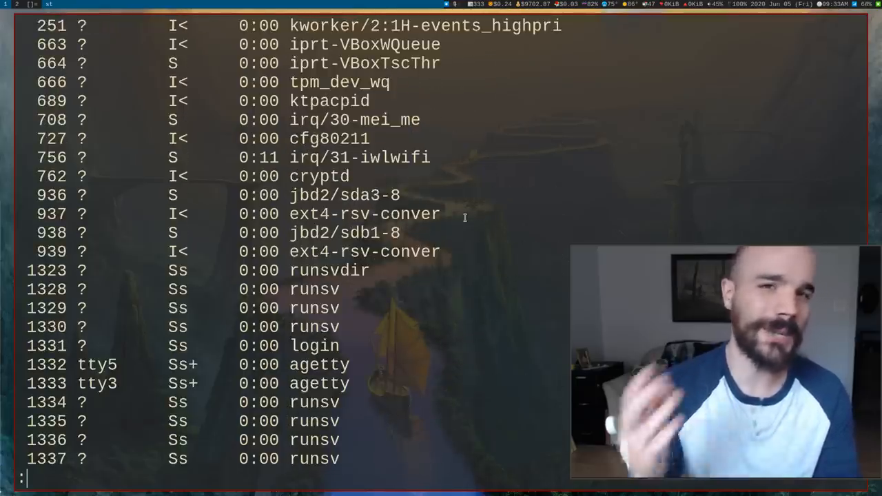
{"action": "key", "text": "q"}
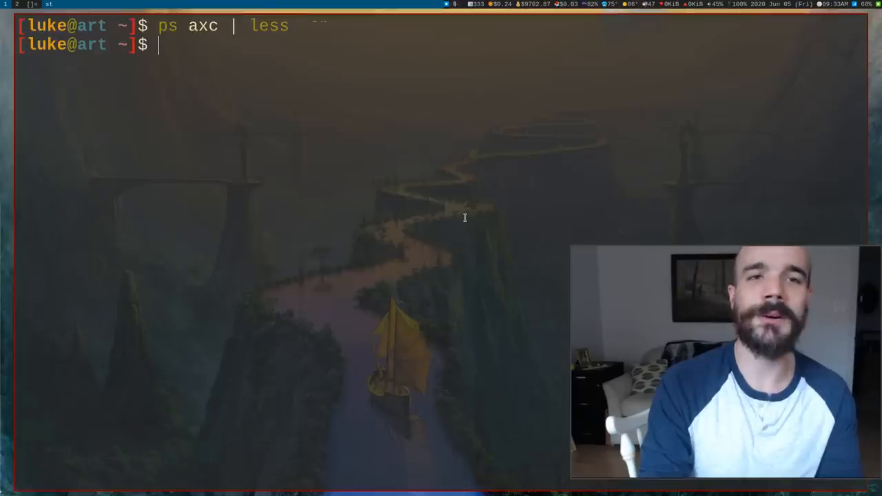
Filter ps axc output with grep for mpv, finding PID 5330, then clear the screen
{"action": "type", "text": "ps axc |"}
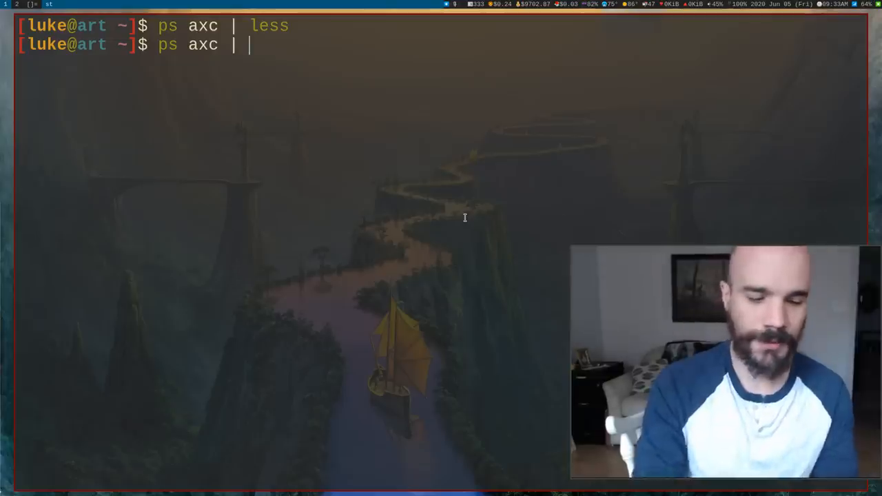
{"action": "type", "text": "grep mp"}
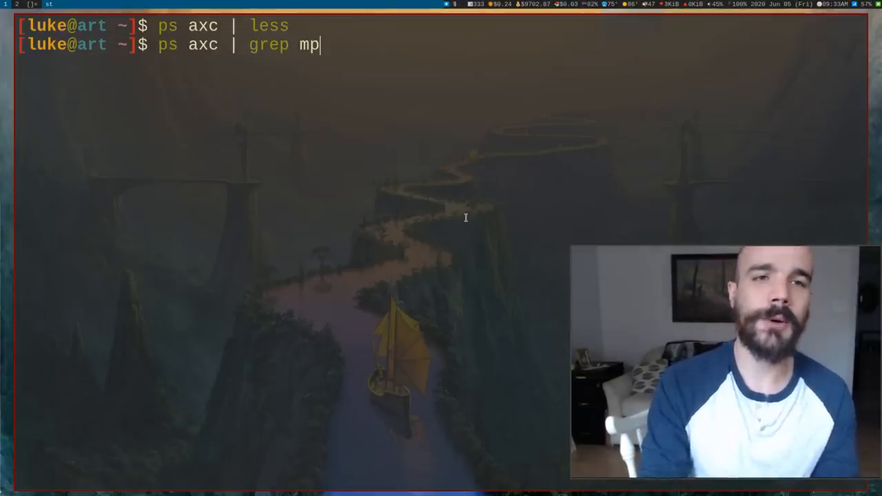
{"action": "type", "text": "v"}
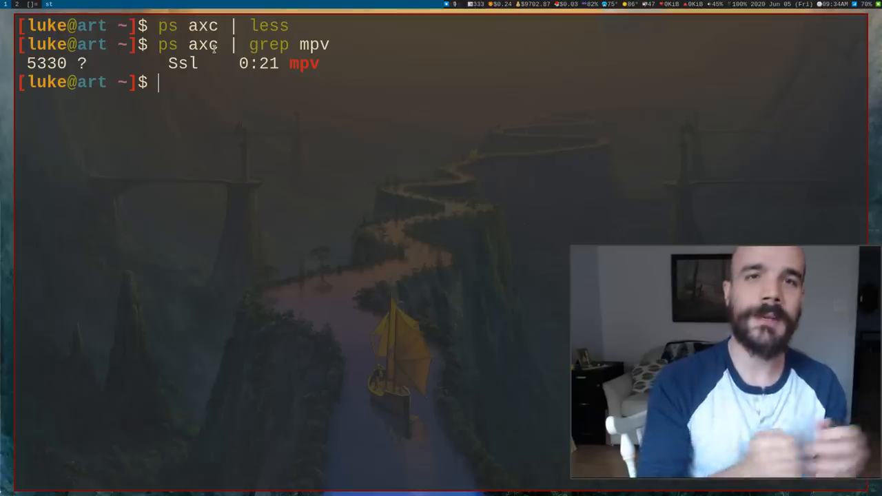
{"action": "double_click", "coordinate": [269, 44]}
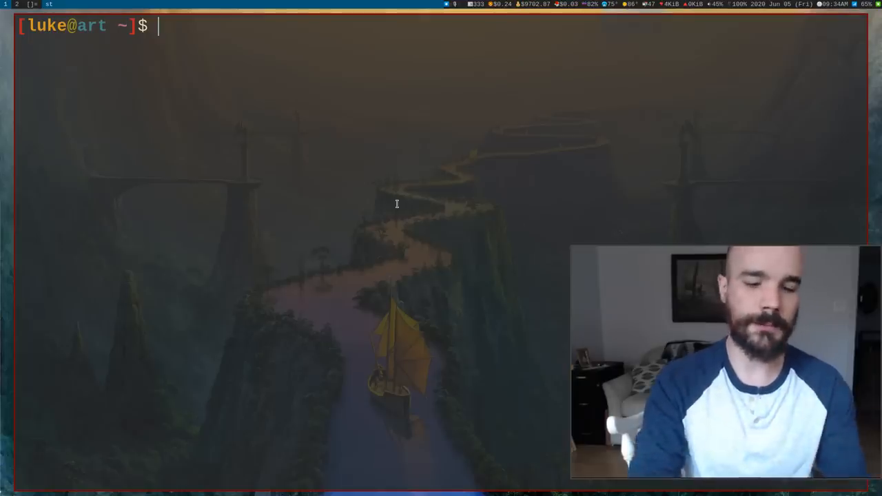
Look up process IDs with pidof: mpv is 5330, firefox returns nothing
{"action": "type", "text": "p"}
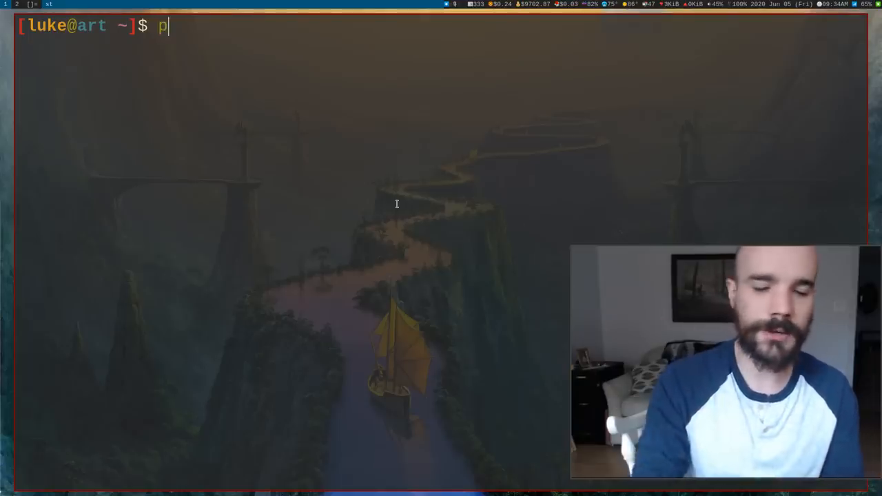
{"action": "type", "text": "idof mpv"}
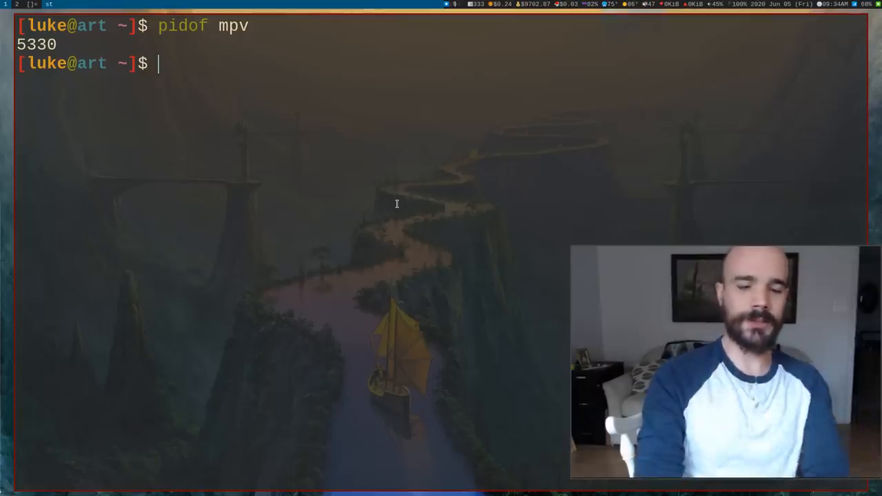
{"action": "type", "text": "pidof"}
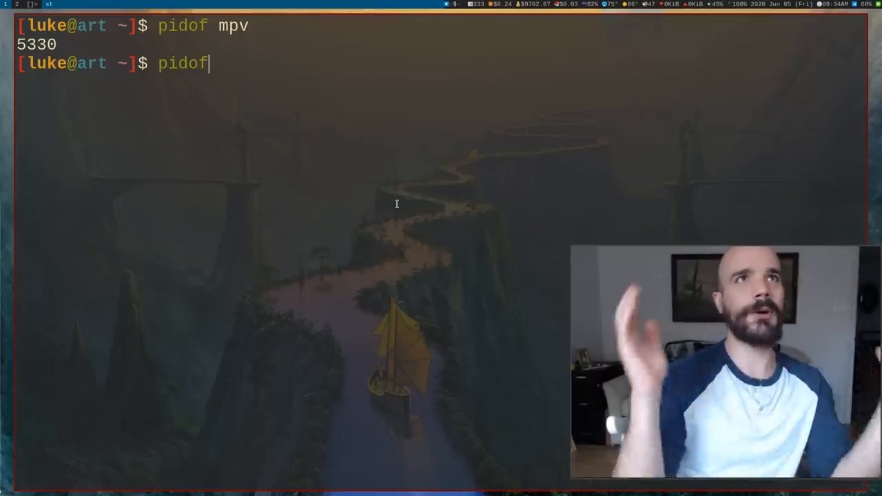
{"action": "type", "text": "firefox"}
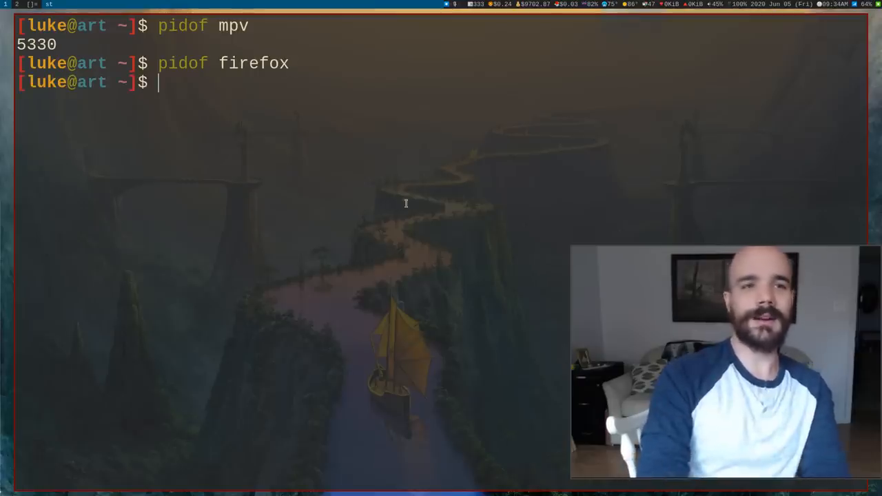
{"action": "double_click", "coordinate": [37, 44]}
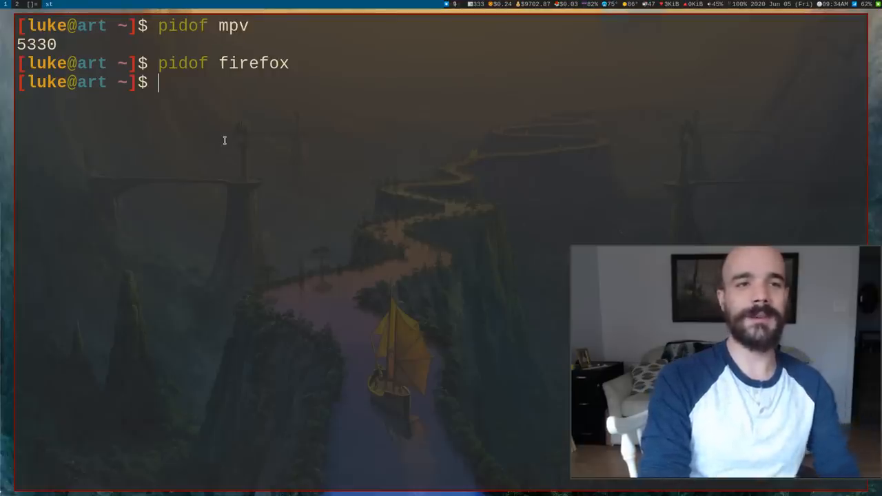
Kill mpv, then recheck with pidof, pgrep and ps ax, showing new PID 10123
{"action": "type", "text": "kill"}
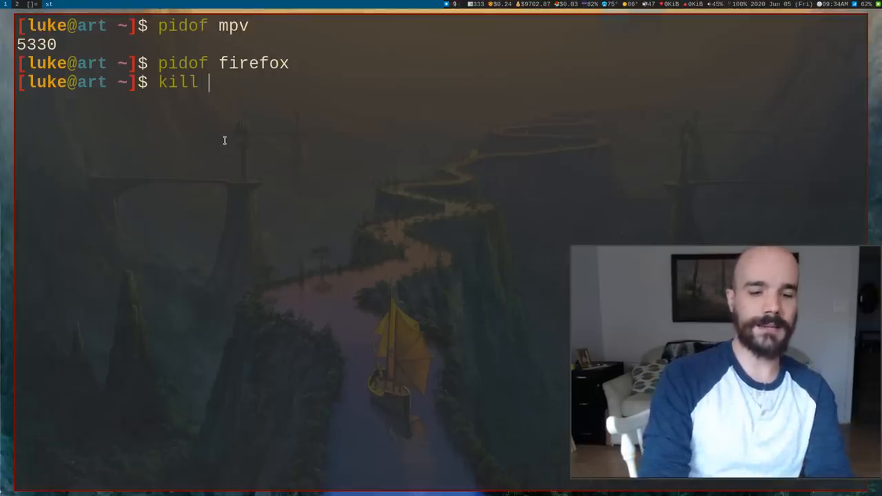
{"action": "type", "text": "533"}
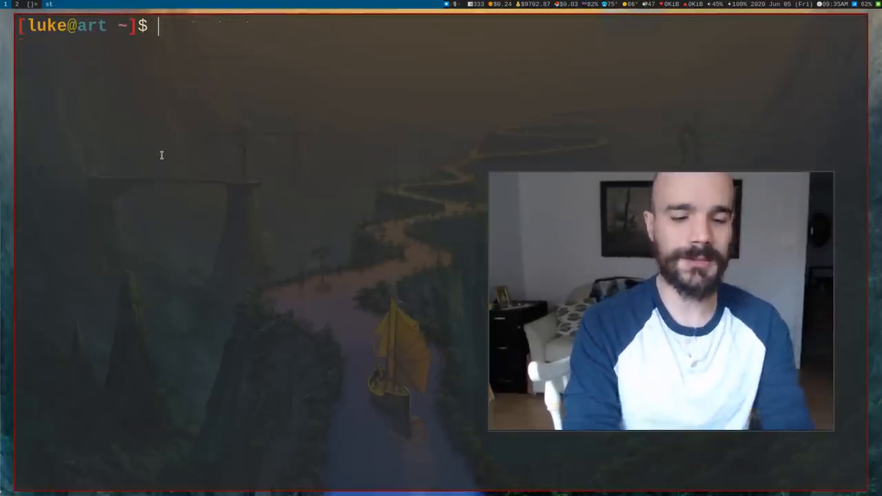
{"action": "type", "text": "pidof mpv"}
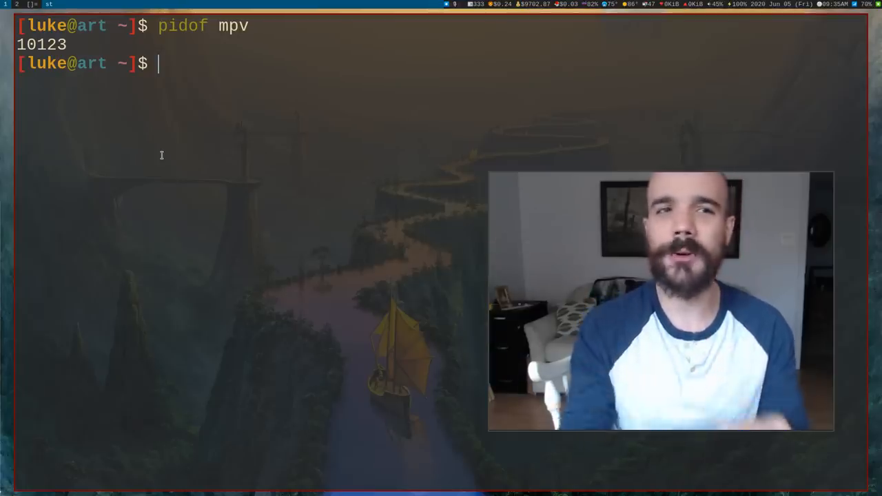
{"action": "type", "text": "pgrep mpv"}
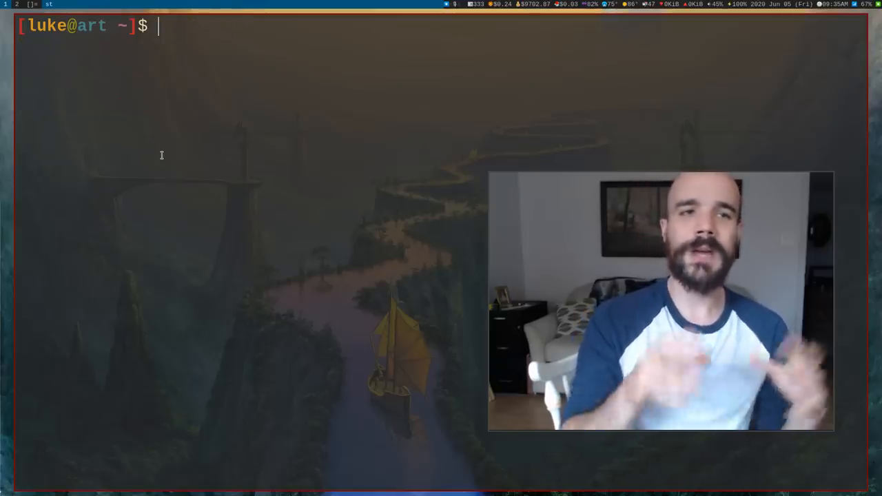
{"action": "type", "text": "ps ax"}
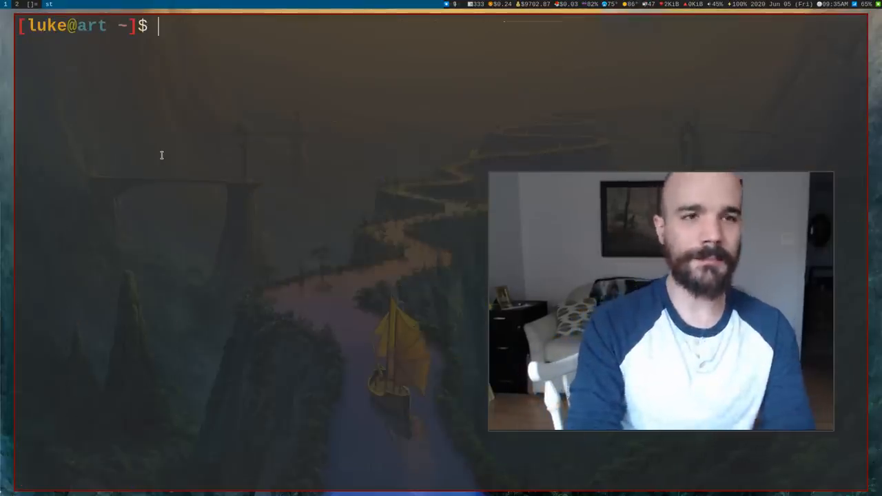
Launch top to watch live process statistics, with ffmpeg leading CPU usage
{"action": "type", "text": "top"}
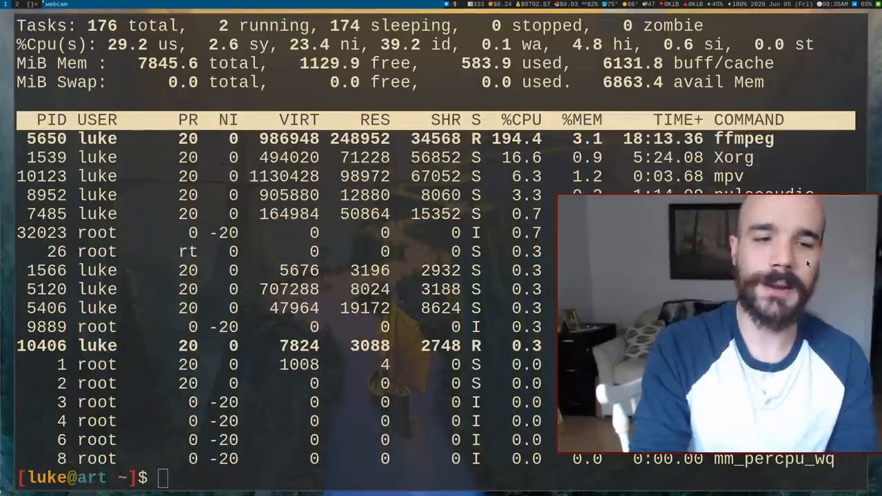
Quit top, view htop's per-core CPU meters, quit htop and clear the screen
{"action": "key", "text": "q"}
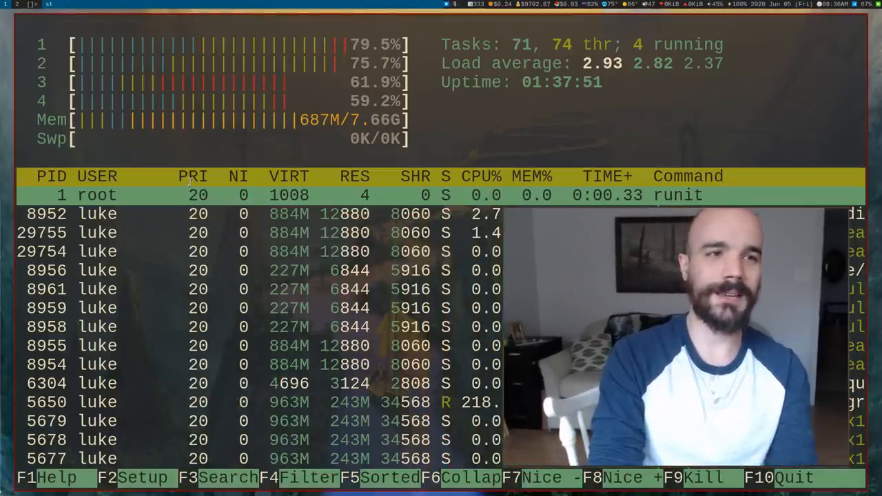
{"action": "key", "text": "q"}
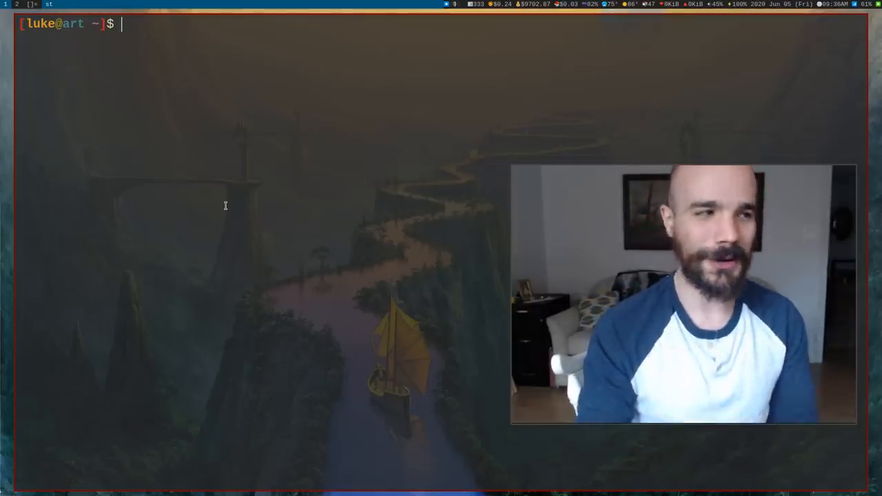
Run uname, reporting Linux, and read through the uname manual page
{"action": "type", "text": "uname"}
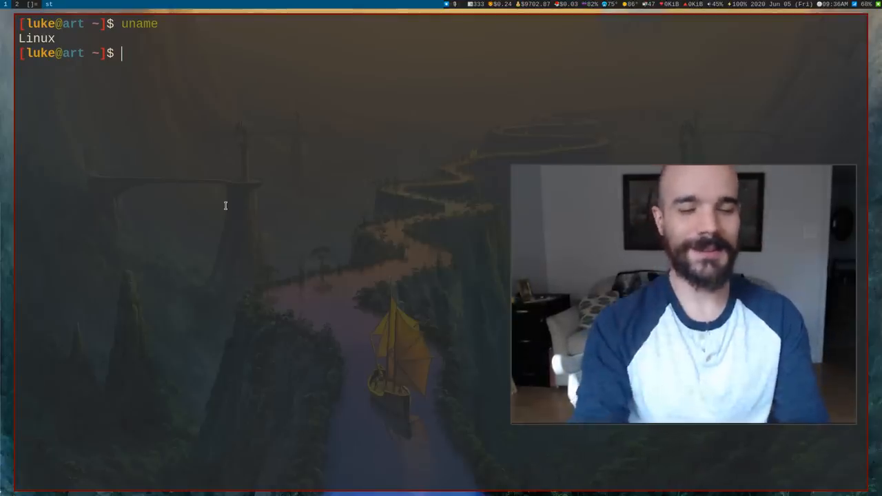
{"action": "type", "text": "man uname"}
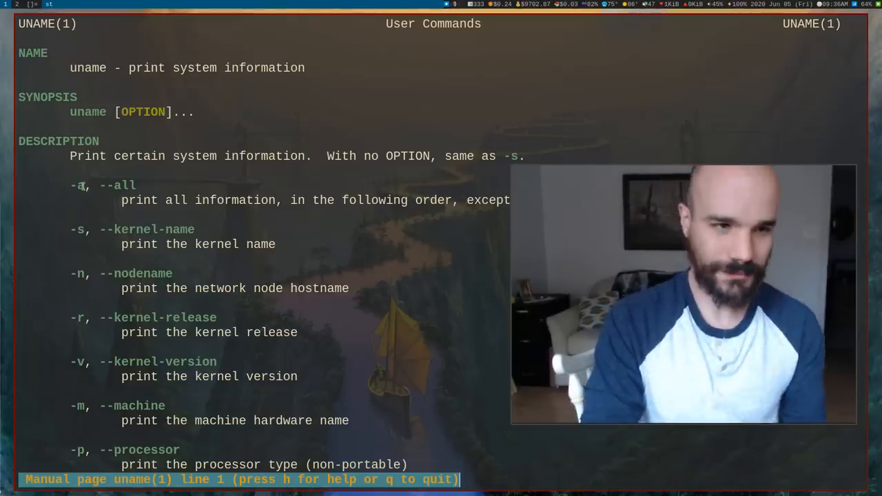
{"action": "scroll", "scroll_direction": "down", "scroll_amount": 3}
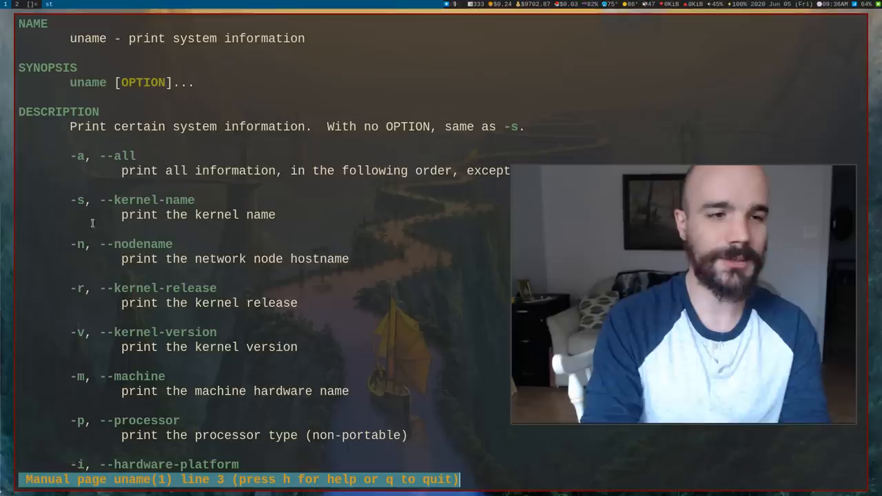
{"action": "key", "text": "q"}
{"action": "type", "text": "uname -a"}
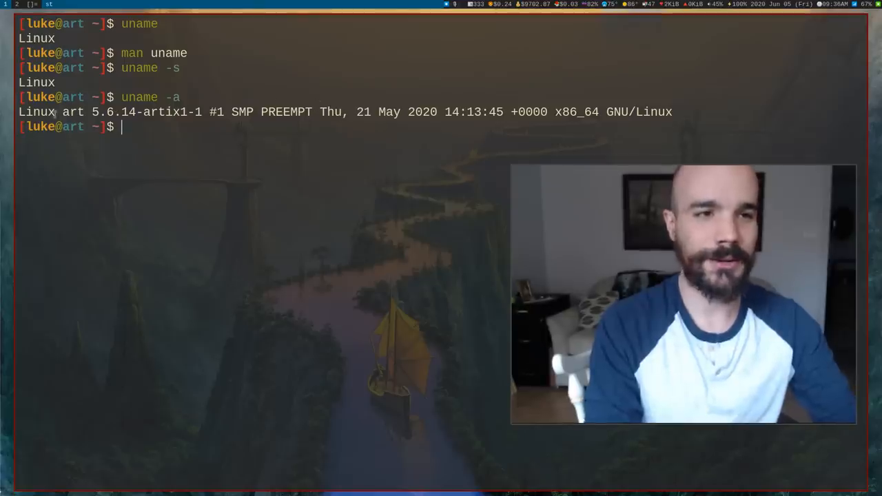
{"action": "double_click", "coordinate": [72, 112]}
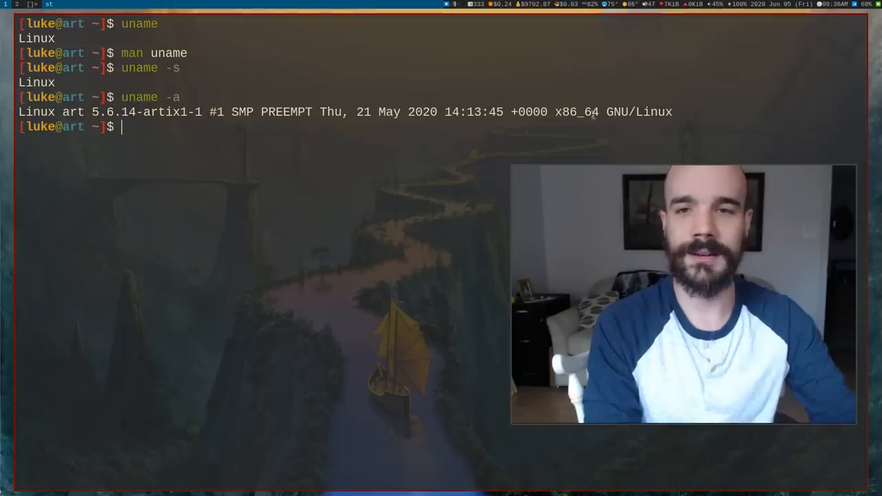
{"action": "double_click", "coordinate": [639, 112]}
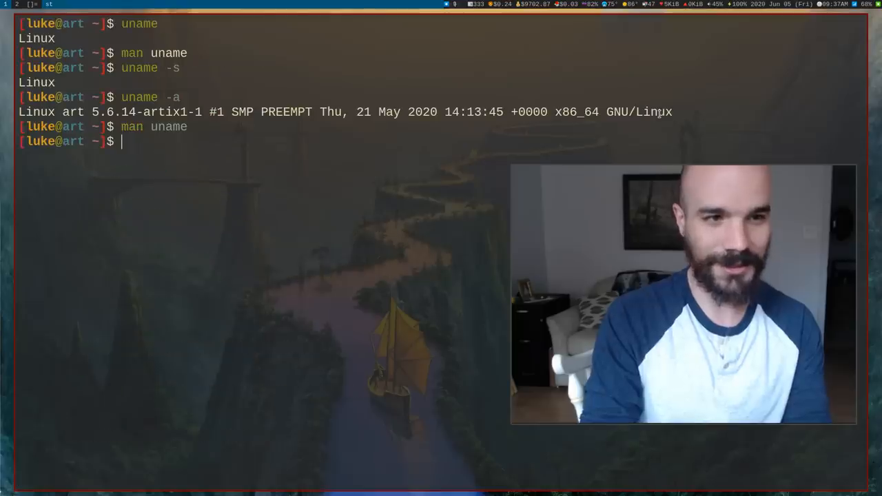
Print the operating system name (GNU/Linux) with uname -o, then clear the screen
{"action": "type", "text": "uname"}
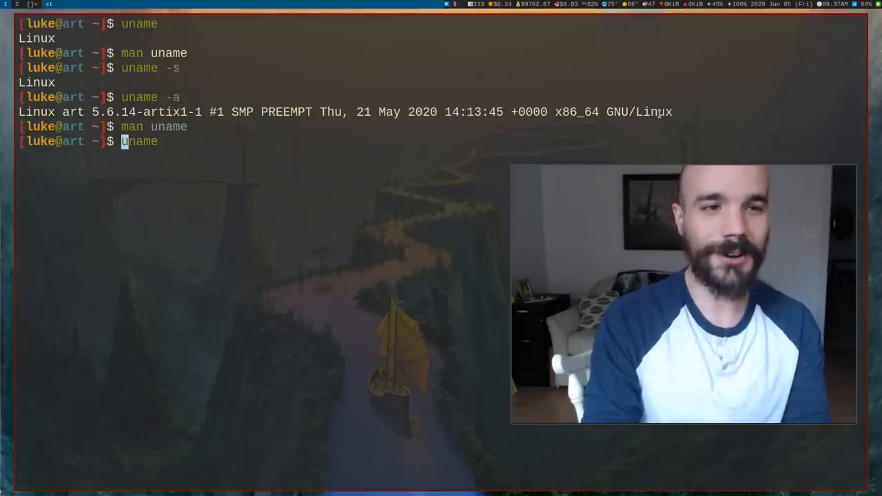
{"action": "type", "text": "-o"}
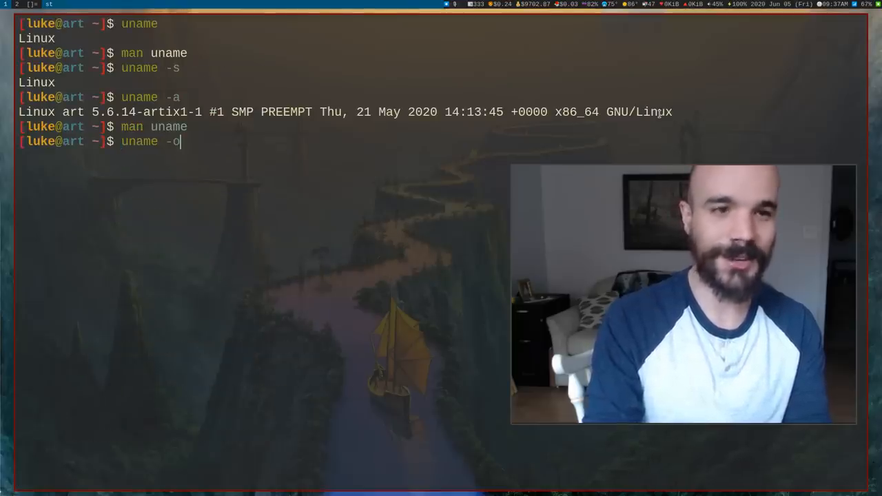
{"action": "key", "text": "Return"}
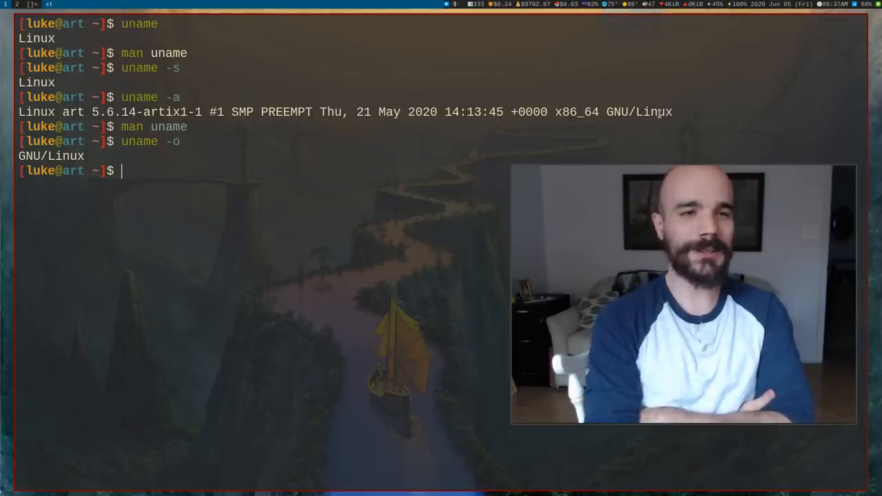
{"action": "key", "text": "ctrl+l"}
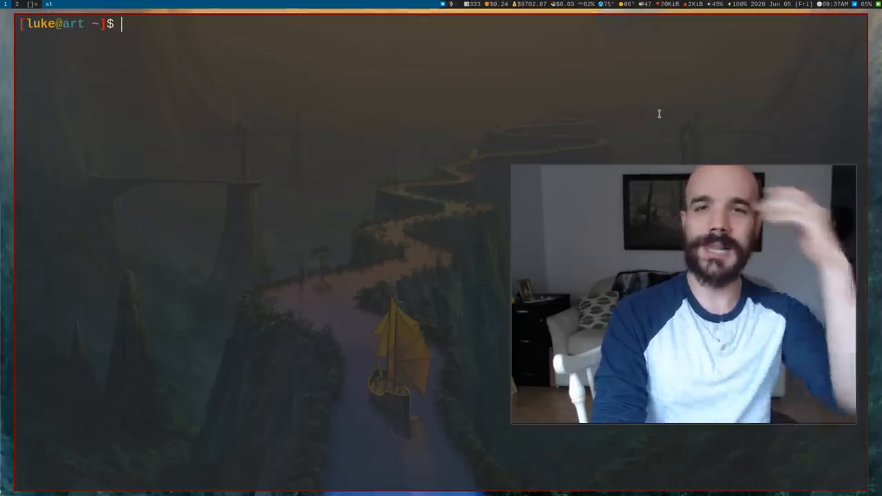
List network interfaces and addresses with ip a, then type ping lukesmith.xyz
{"action": "type", "text": "ip addr"}
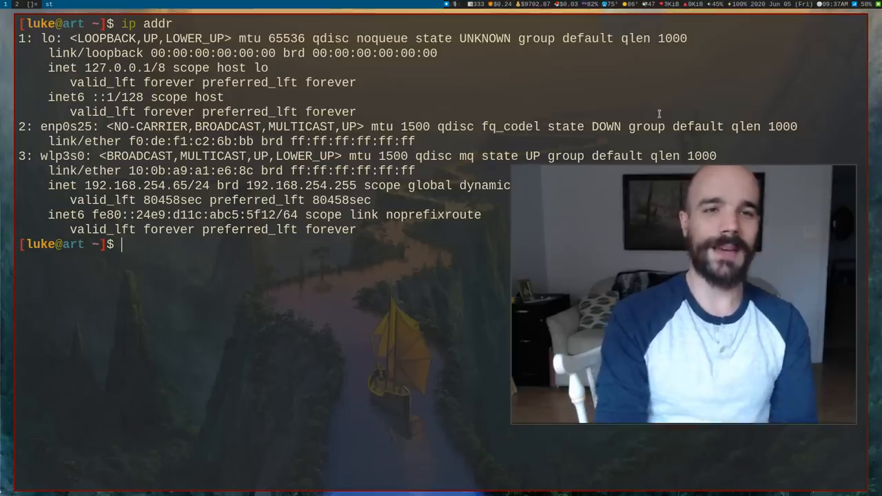
{"action": "double_click", "coordinate": [69, 127]}
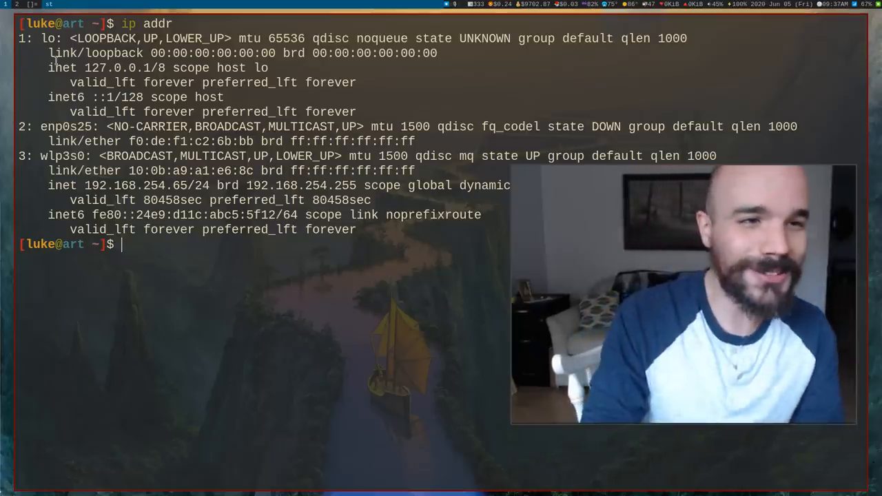
{"action": "double_click", "coordinate": [111, 67]}
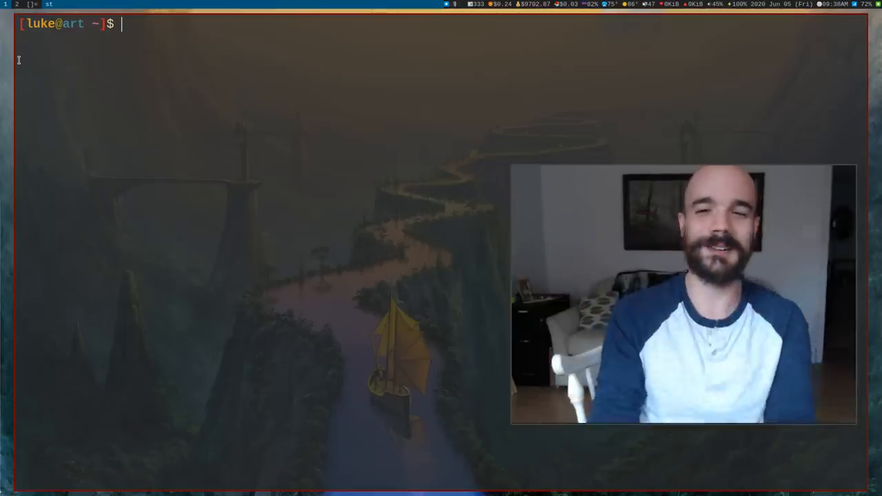
{"action": "type", "text": "ping lukesmi"}
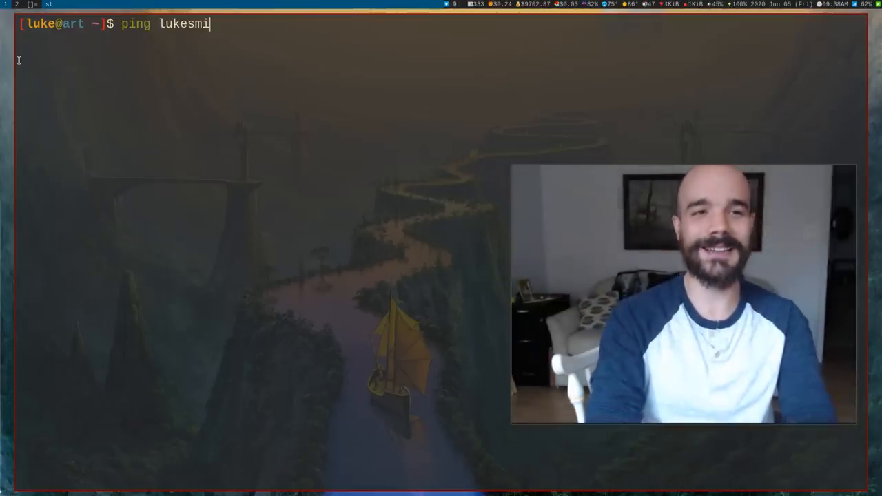
{"action": "type", "text": "th.xyz"}
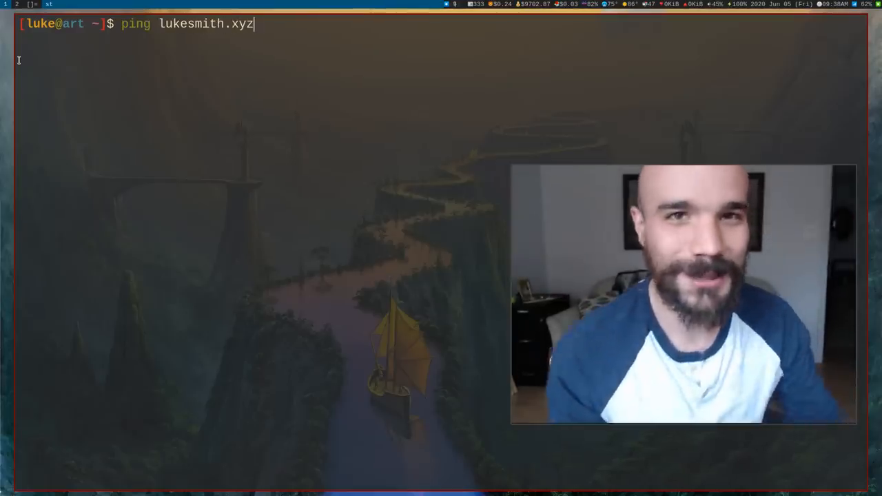